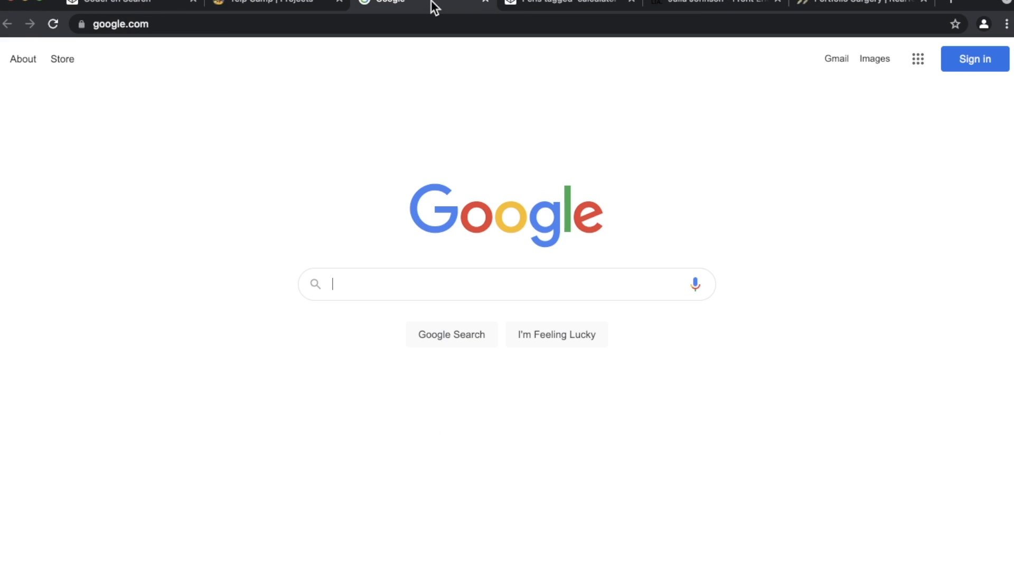
pyautogui.moveTo(313, 389)
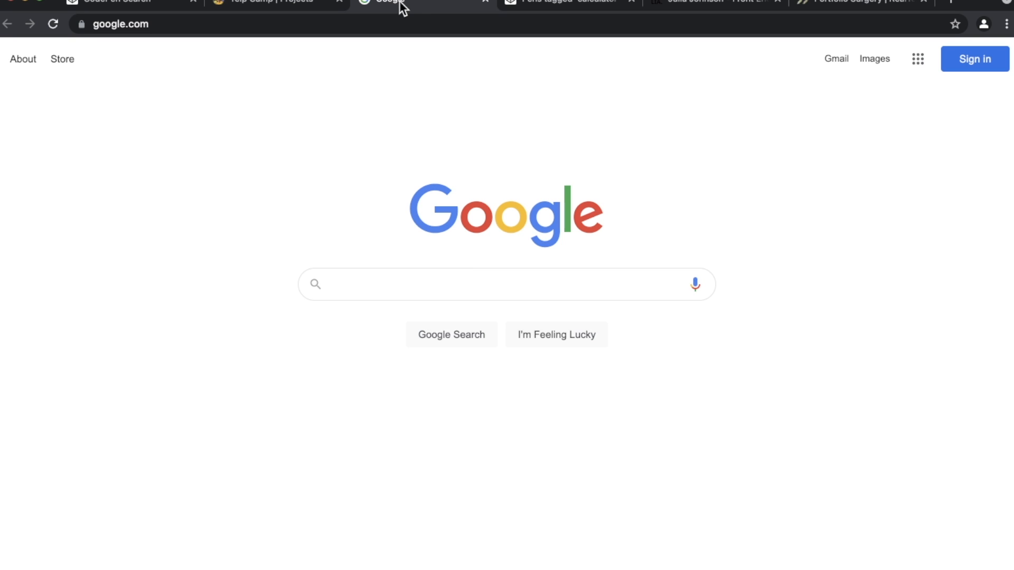
pyautogui.moveTo(95, 148)
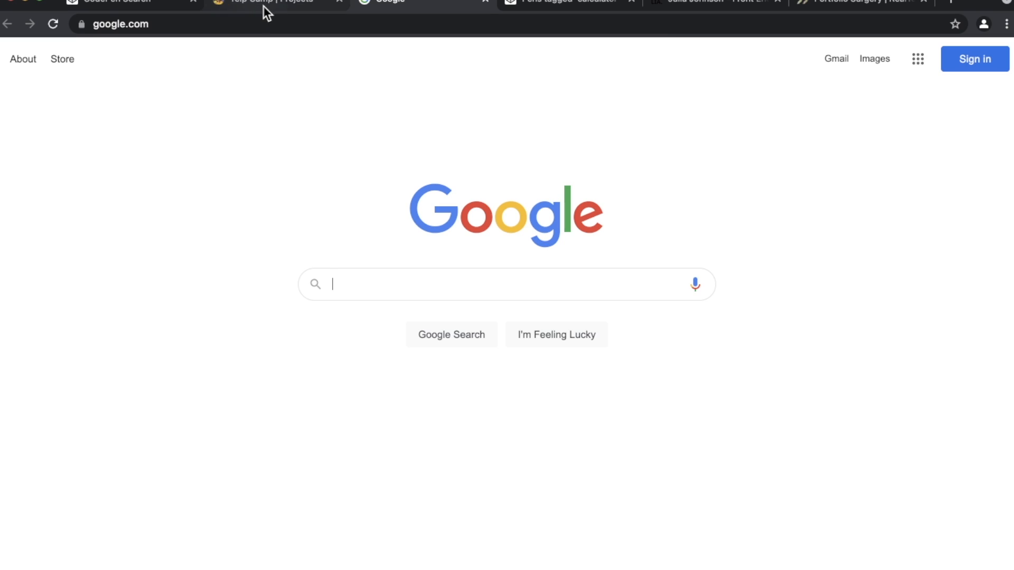
# Step: Search CodePen pens for 'landing page' and look over the results
pyautogui.click(265, 2)
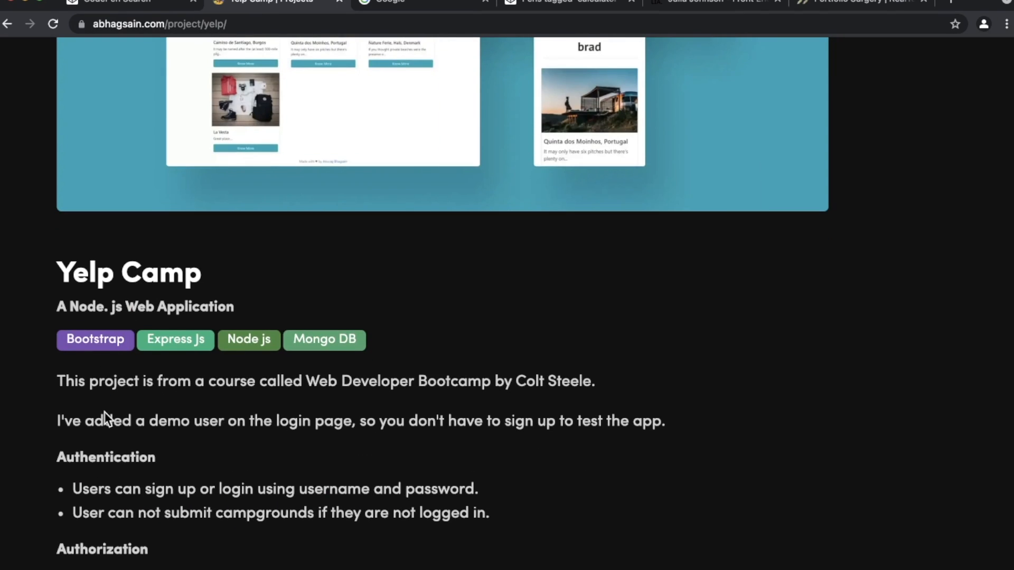
pyautogui.scroll(-3)
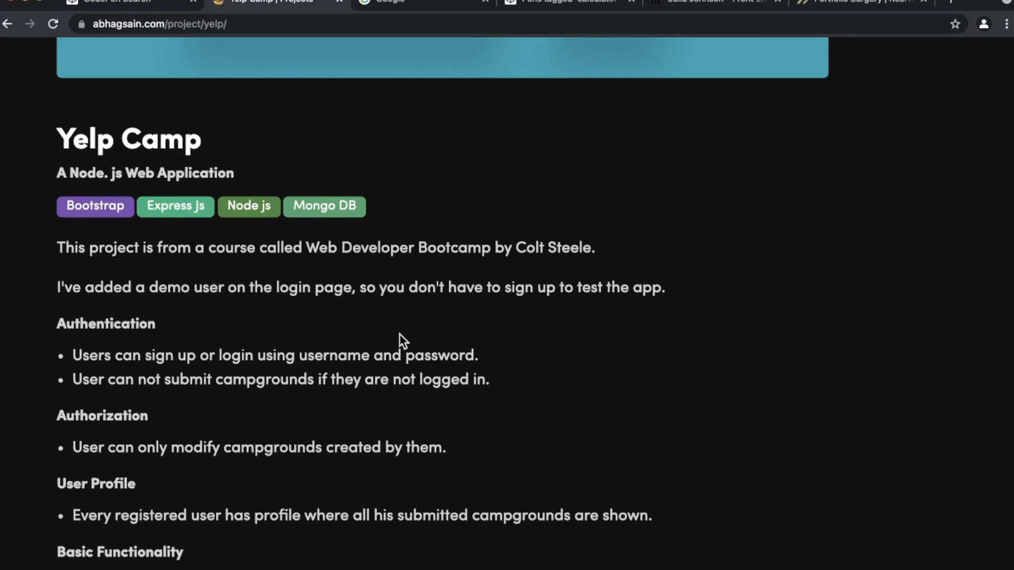
pyautogui.scroll(3)
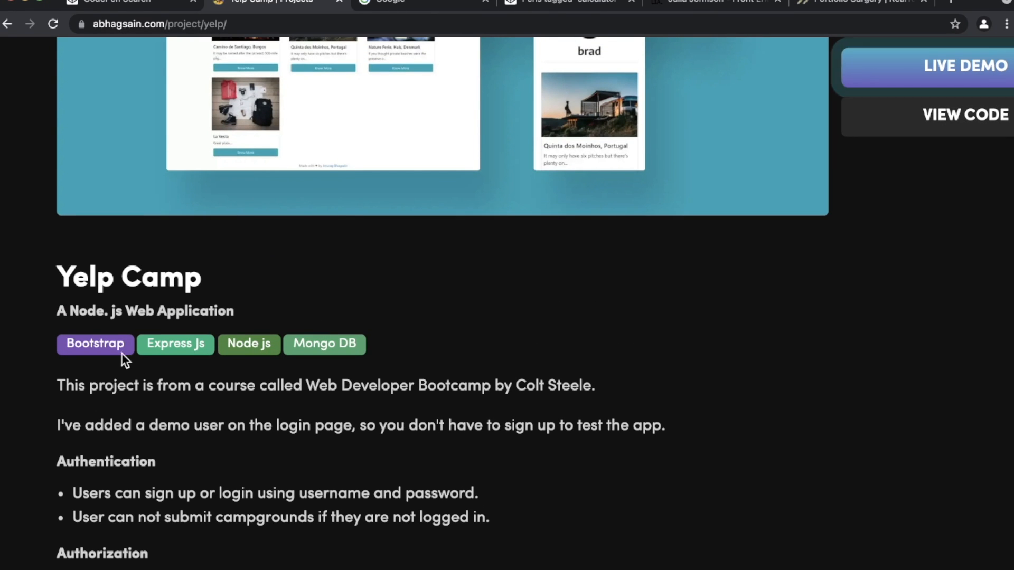
pyautogui.moveTo(243, 339)
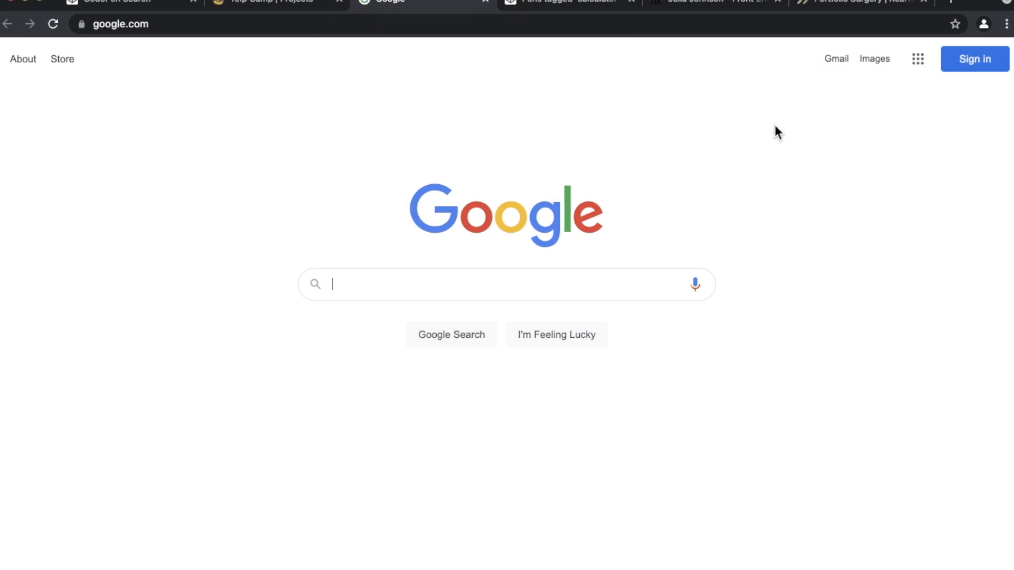
pyautogui.moveTo(734, 399)
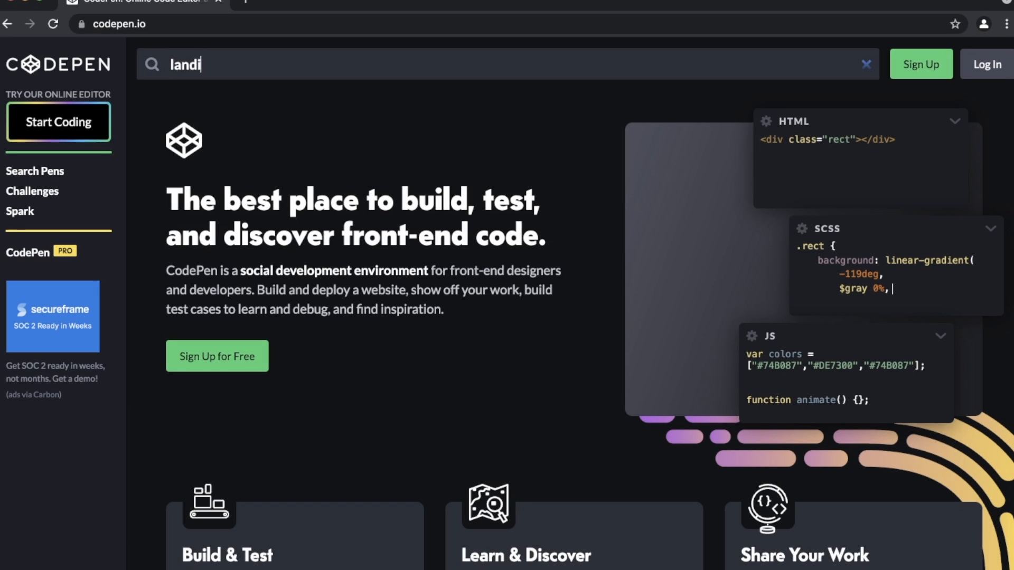
pyautogui.write('ng page')
pyautogui.press('Enter')
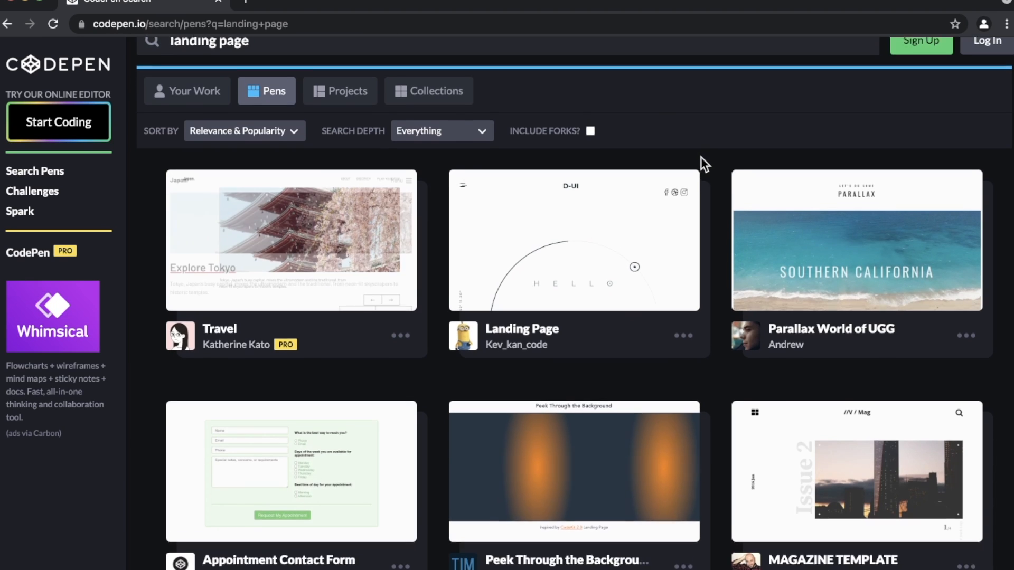
pyautogui.scroll(-3)
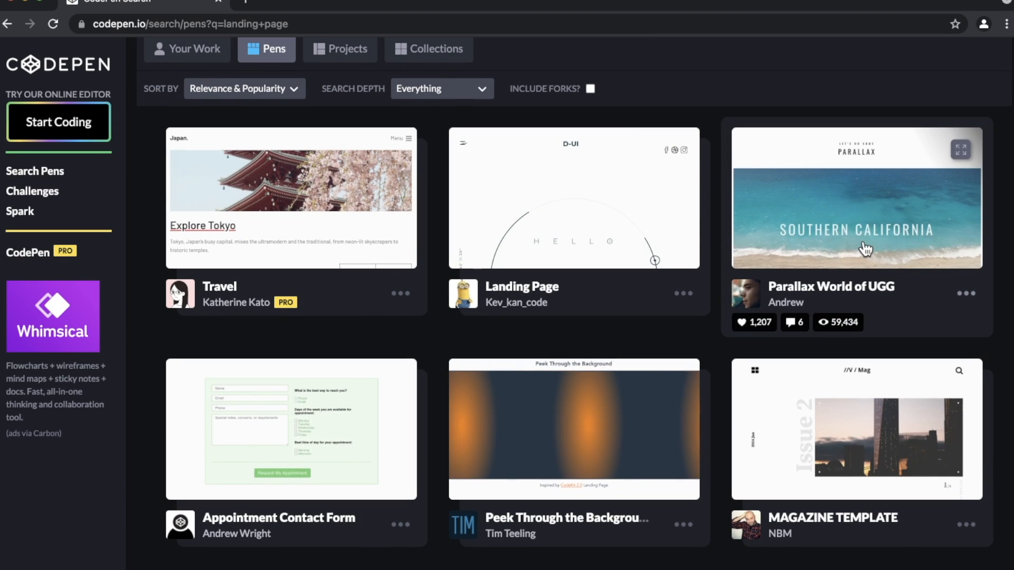
# Step: Open the Parallax World of UGG pen and scroll through its sections
pyautogui.click(855, 203)
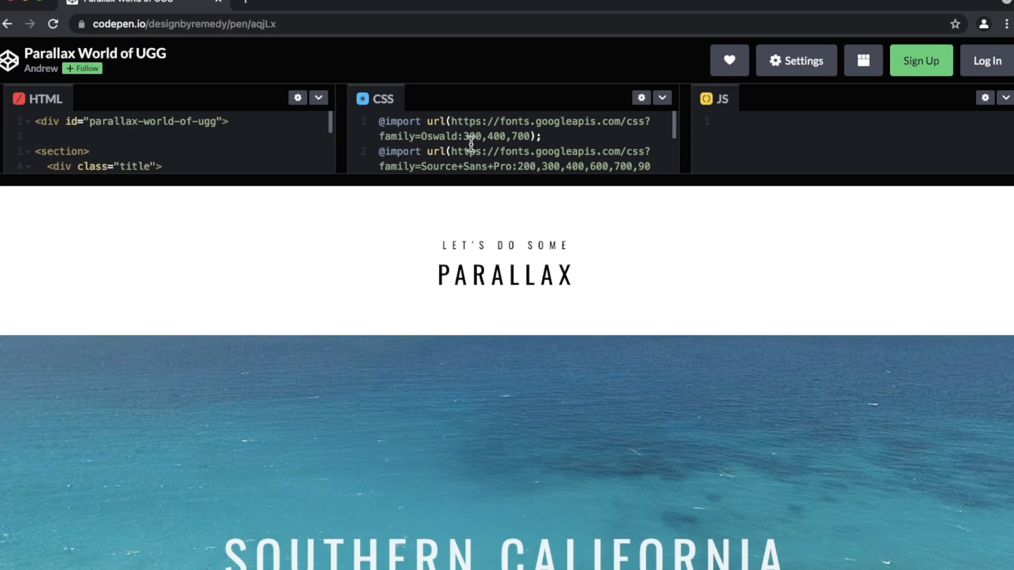
pyautogui.scroll(-3)
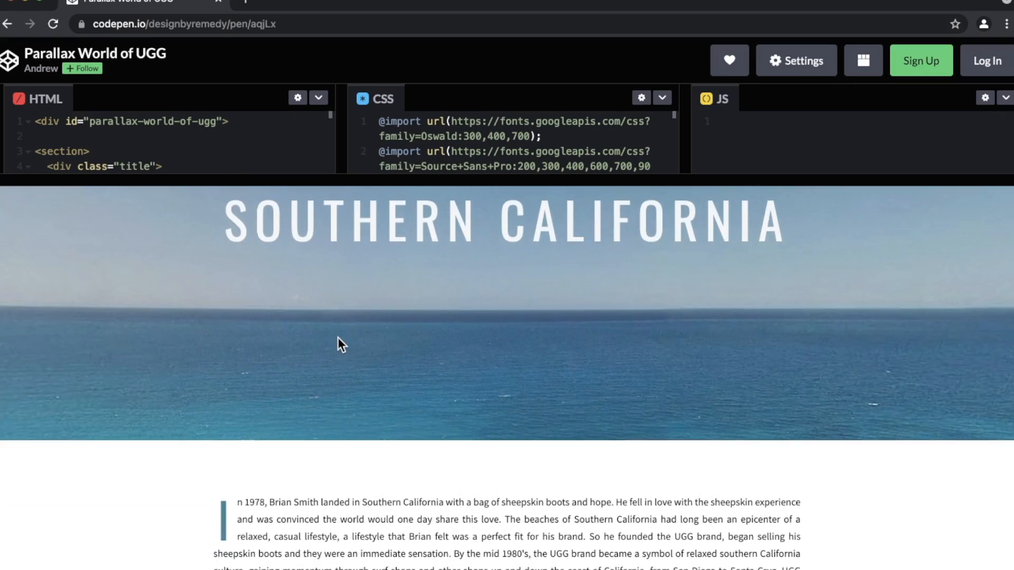
pyautogui.scroll(-3)
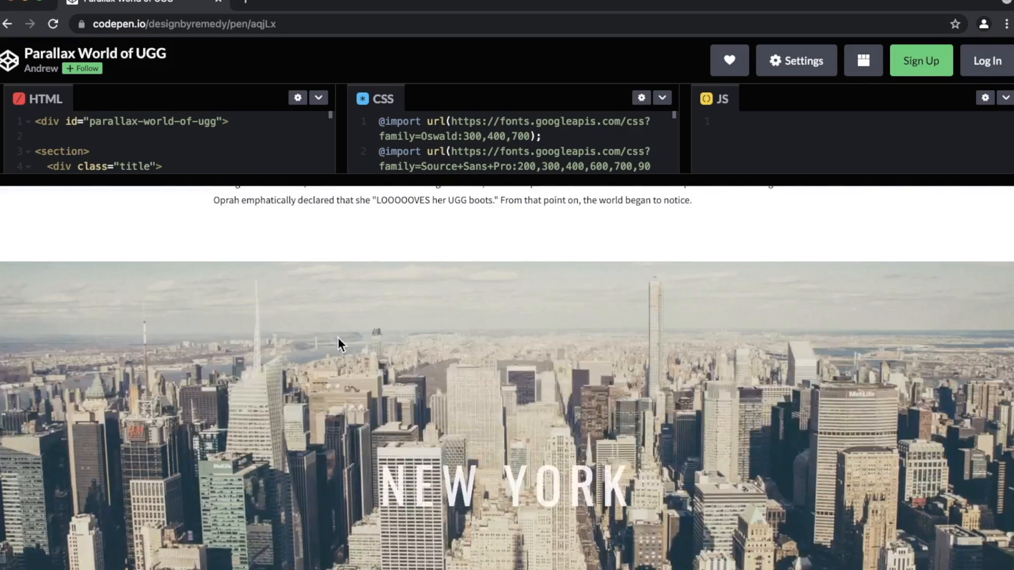
pyautogui.scroll(-3)
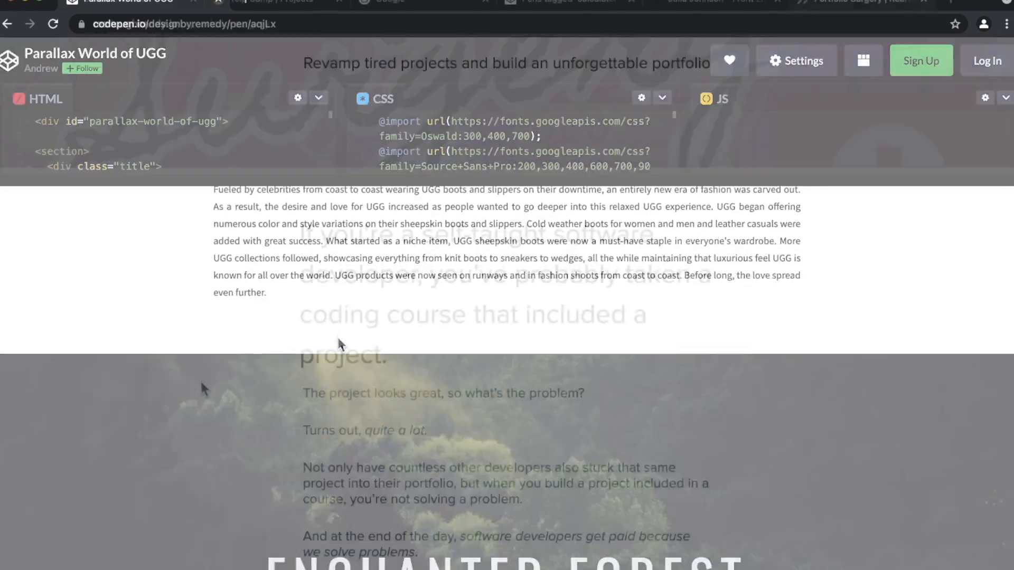
# Step: Flip between the Portfolio Surgery, Google and CodePen todo app tabs
pyautogui.click(860, 2)
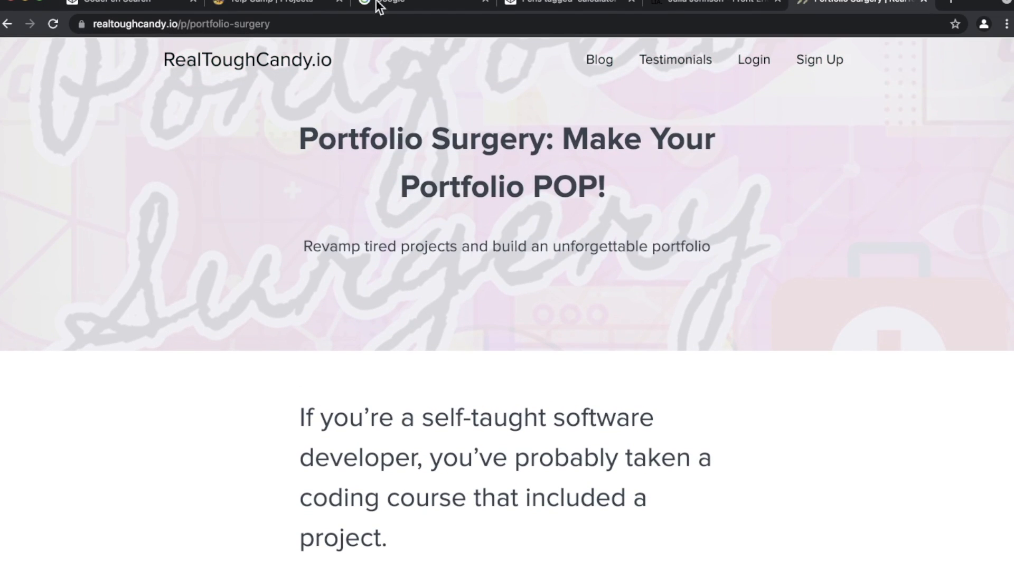
pyautogui.click(385, 2)
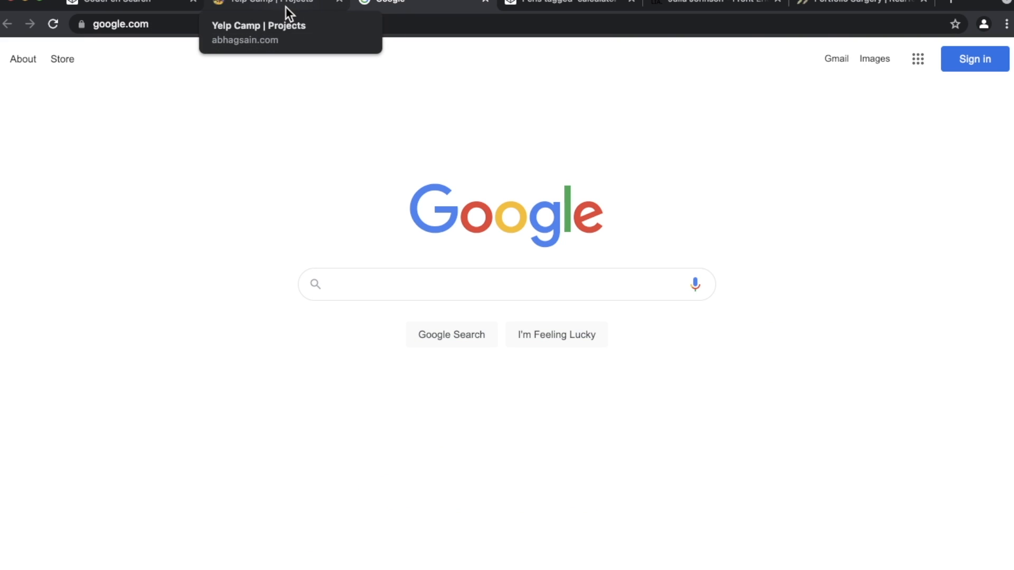
pyautogui.click(860, 2)
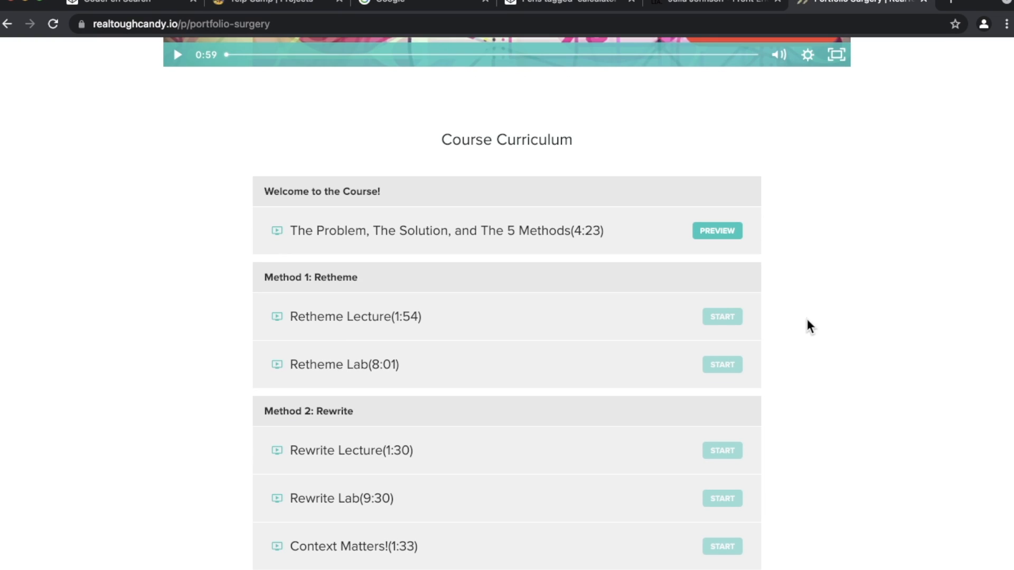
pyautogui.scroll(3)
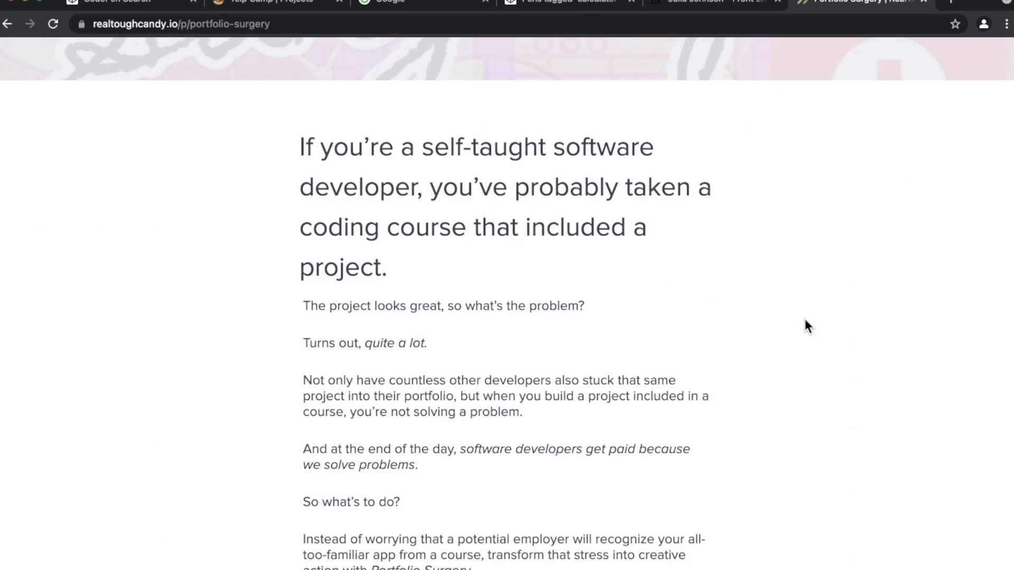
pyautogui.moveTo(381, 120)
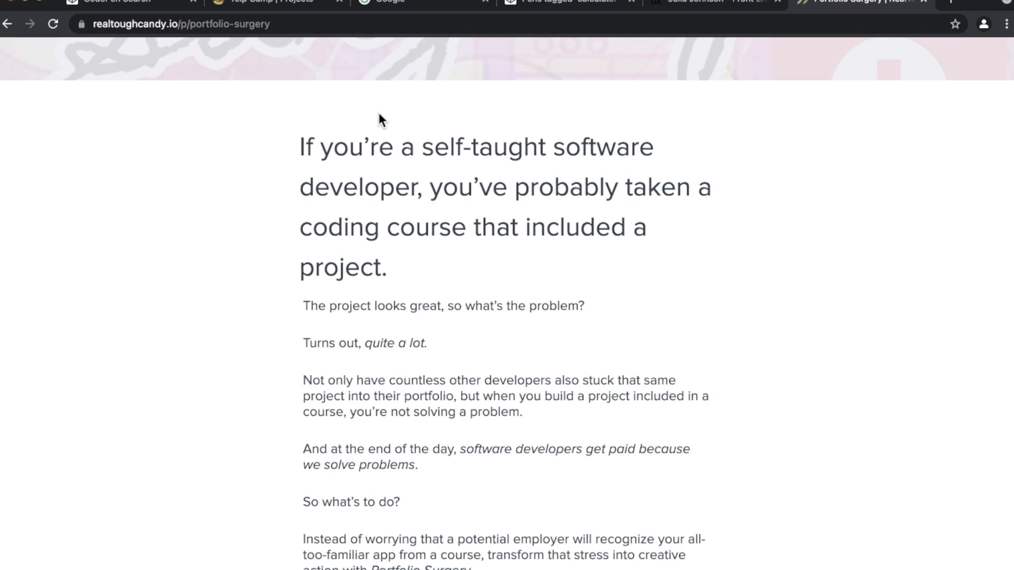
pyautogui.click(388, 2)
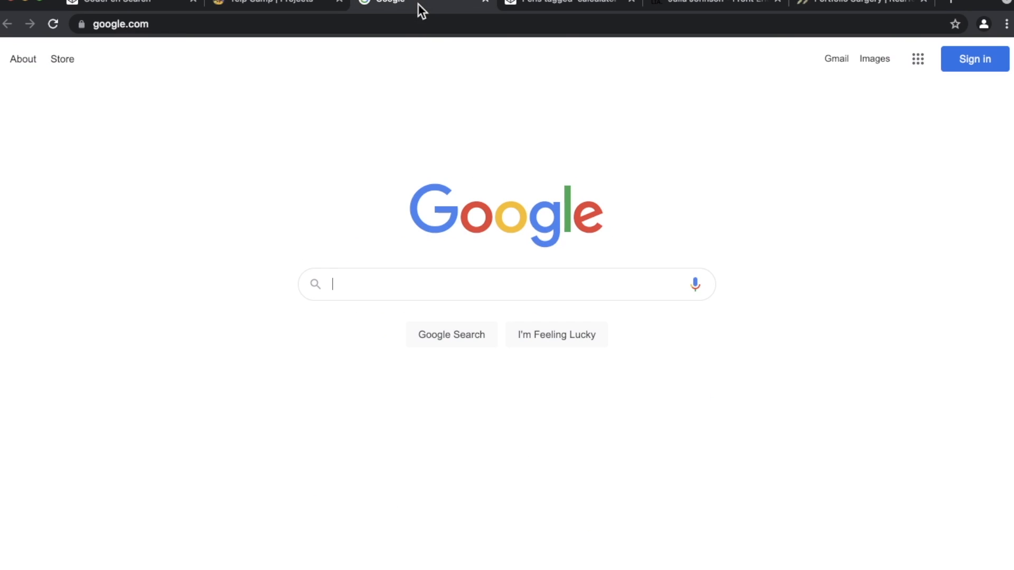
pyautogui.click(116, 2)
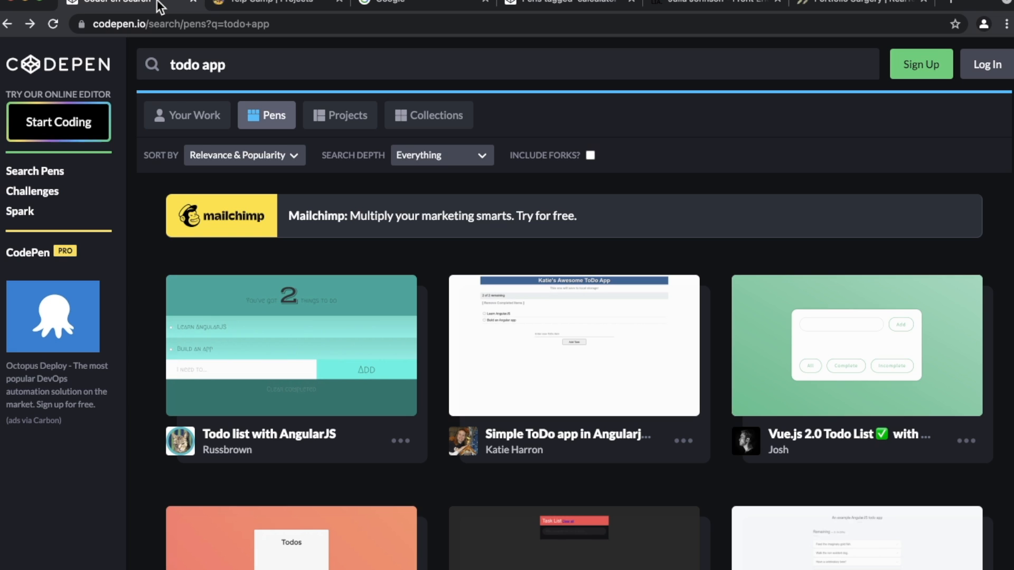
pyautogui.moveTo(419, 10)
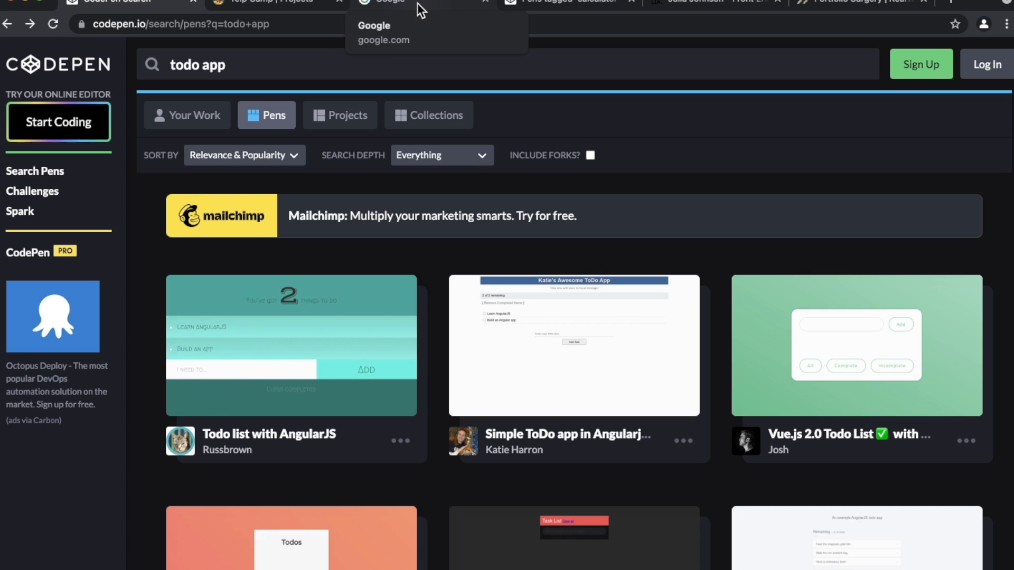
pyautogui.moveTo(830, 7)
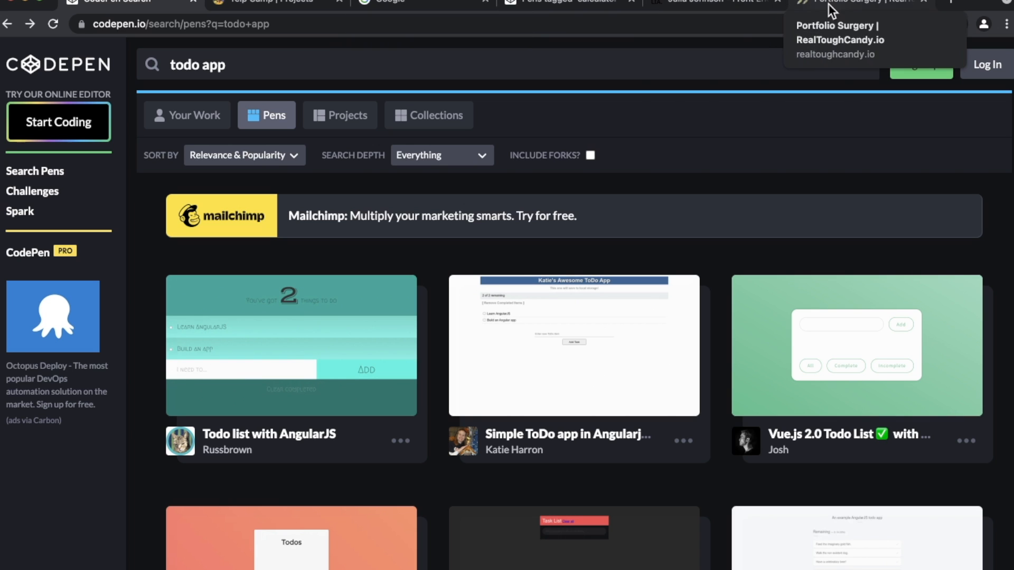
# Step: Scroll through the Portfolio Surgery course curriculum, then switch to Google search
pyautogui.click(861, 2)
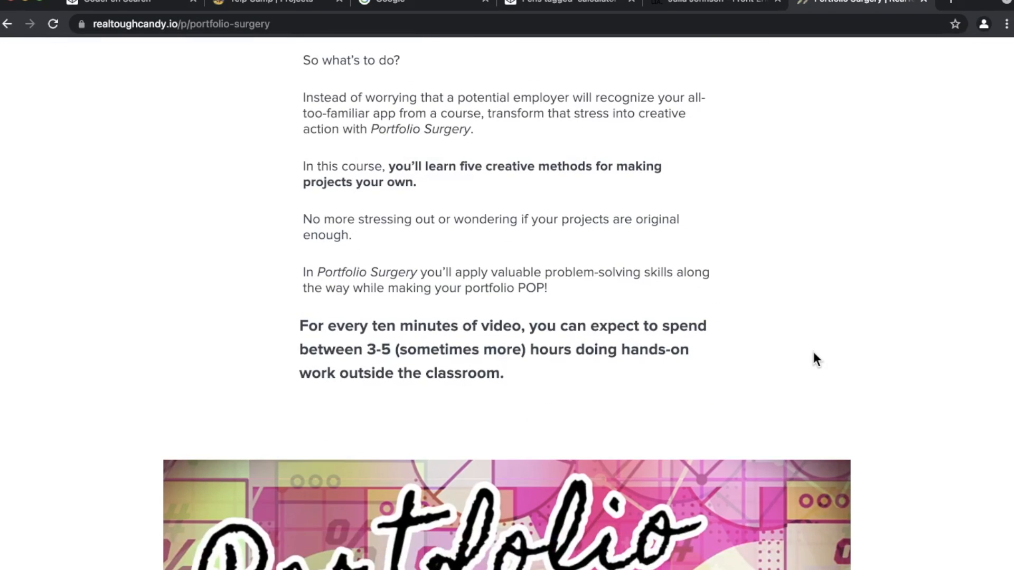
pyautogui.click(388, 3)
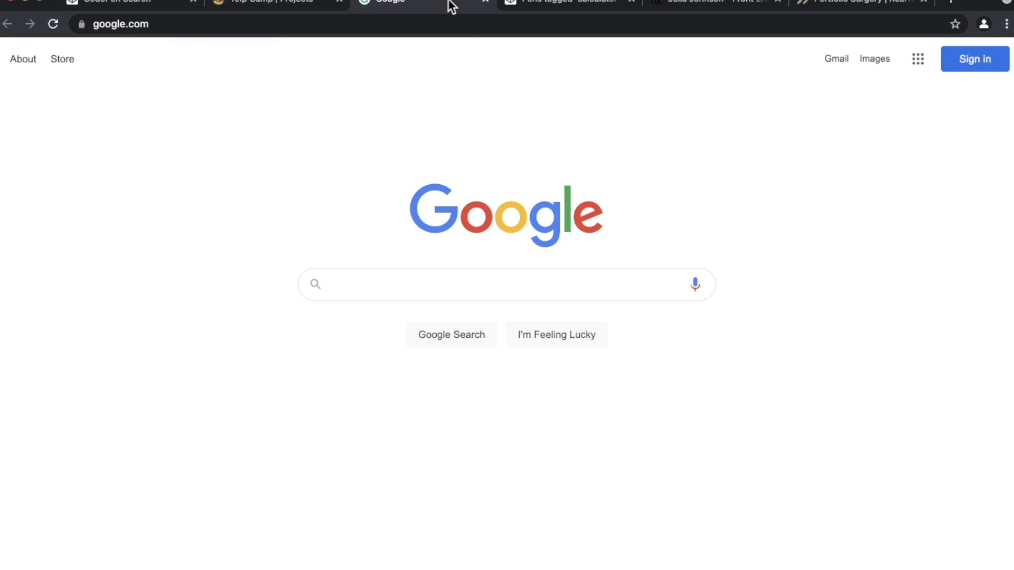
pyautogui.click(860, 1)
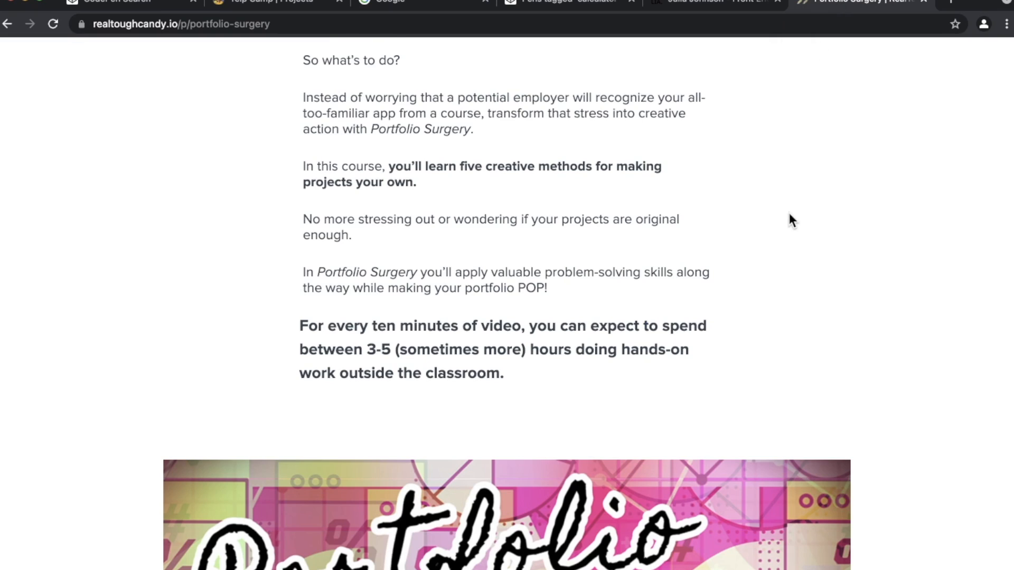
pyautogui.scroll(-3)
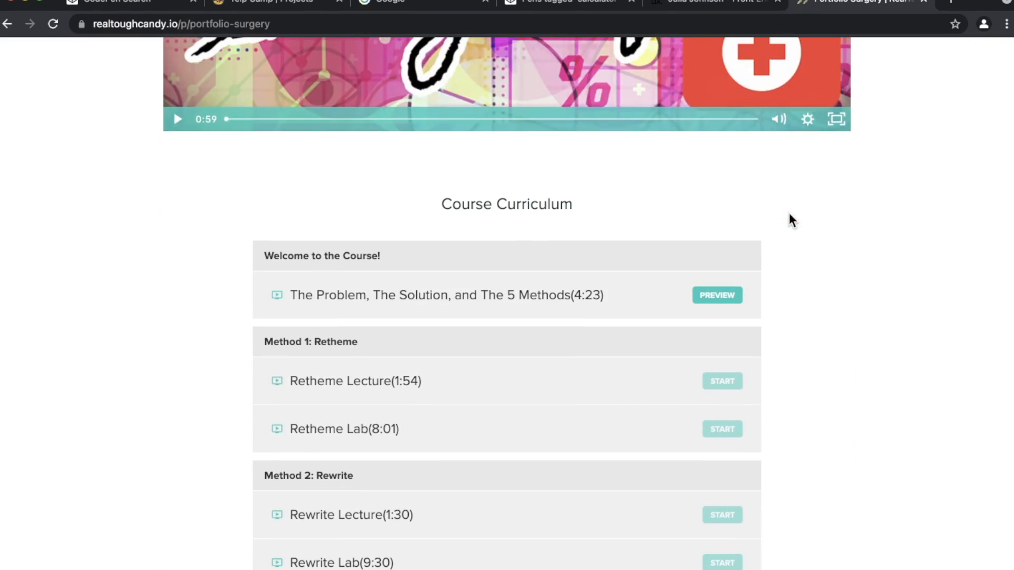
pyautogui.scroll(-3)
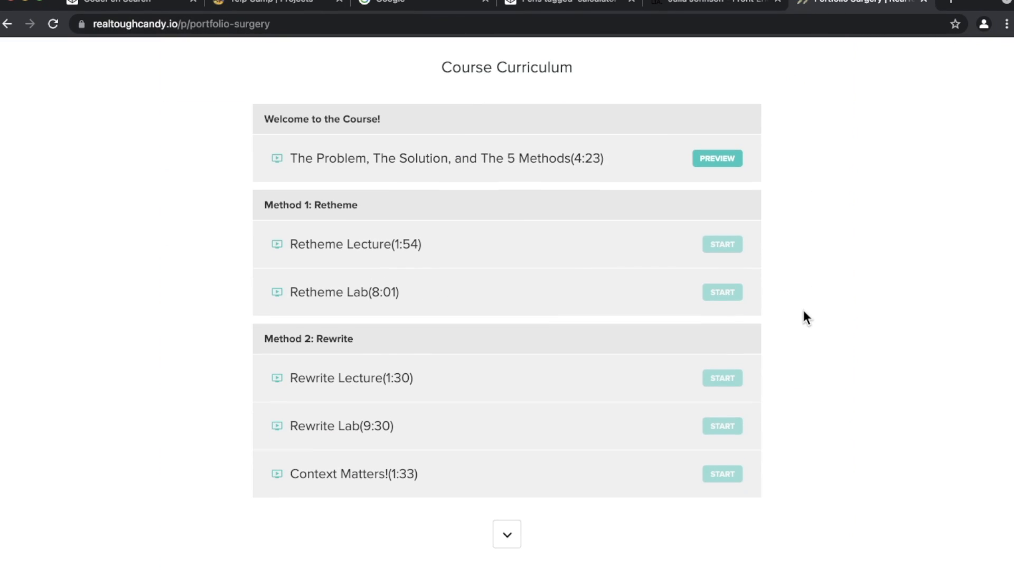
pyautogui.scroll(-3)
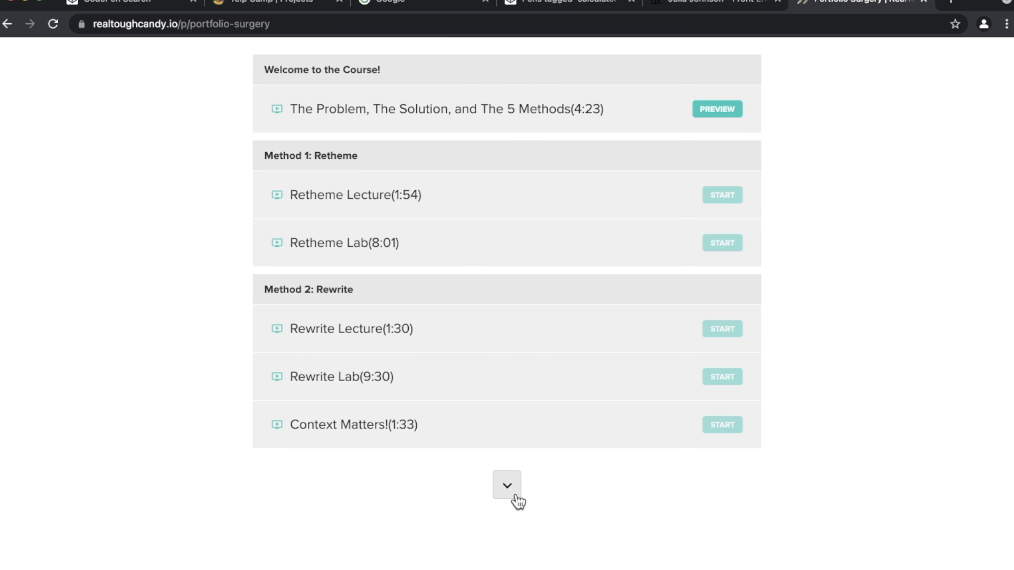
pyautogui.click(388, 2)
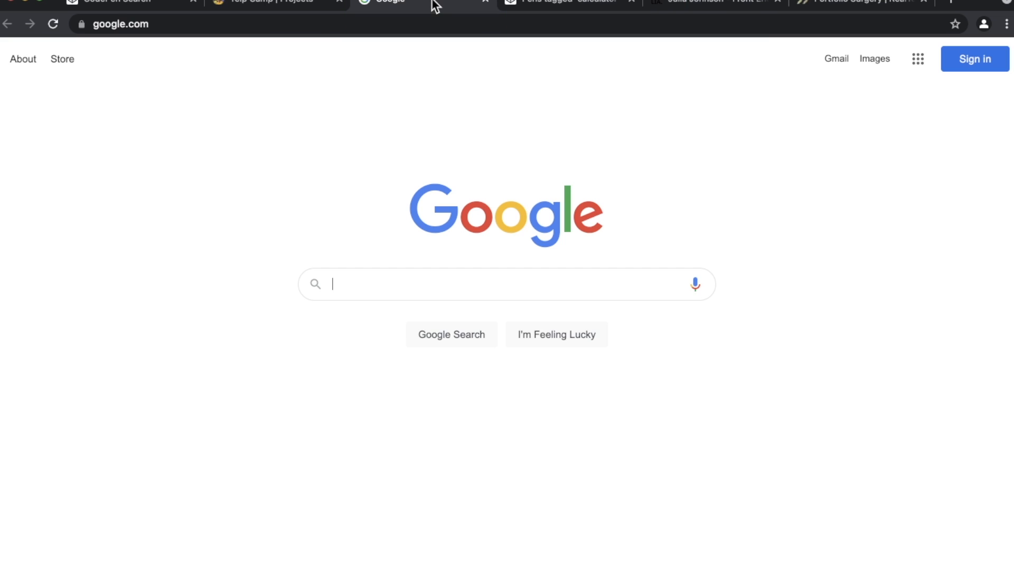
pyautogui.moveTo(241, 291)
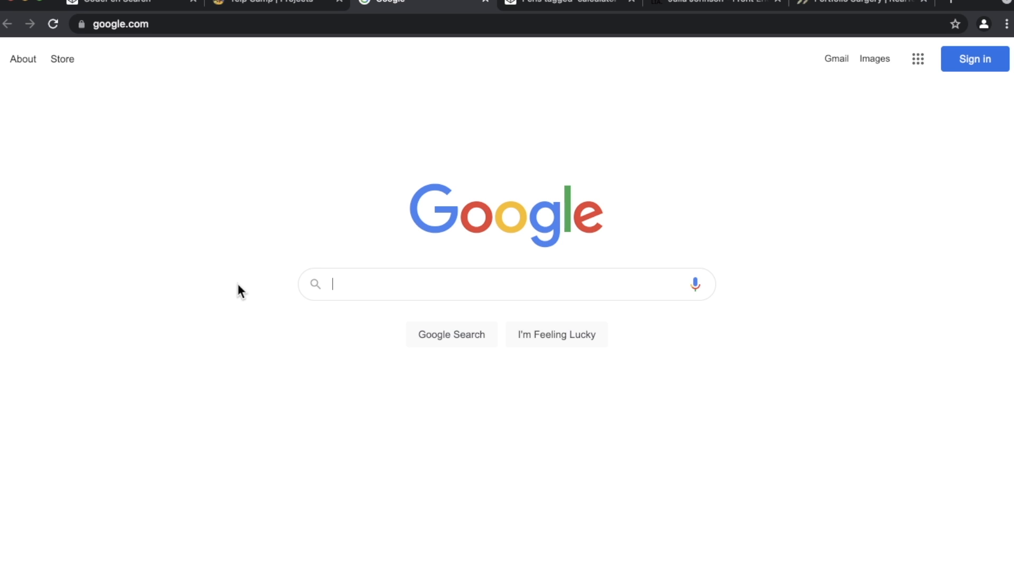
pyautogui.moveTo(197, 270)
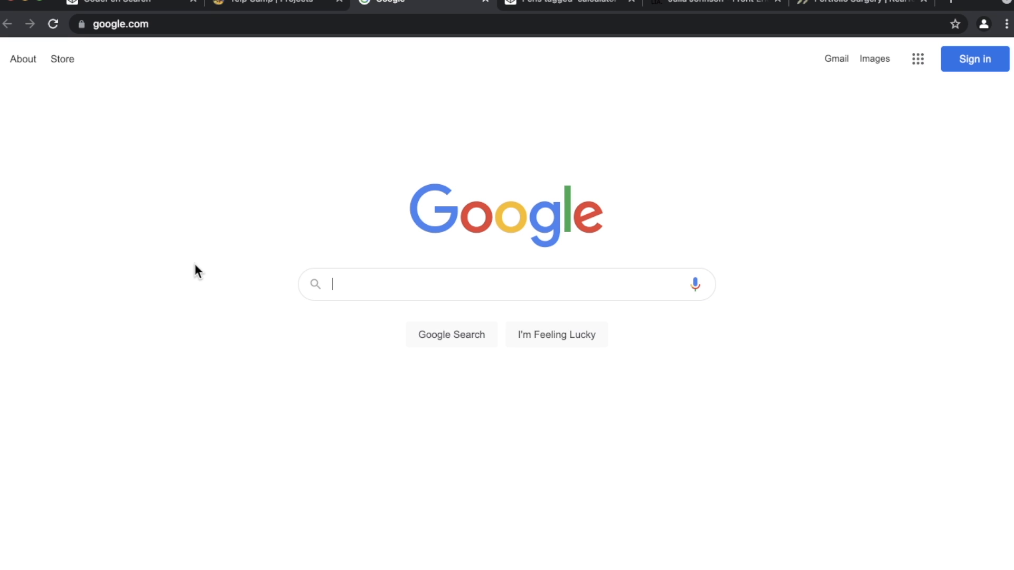
pyautogui.moveTo(752, 322)
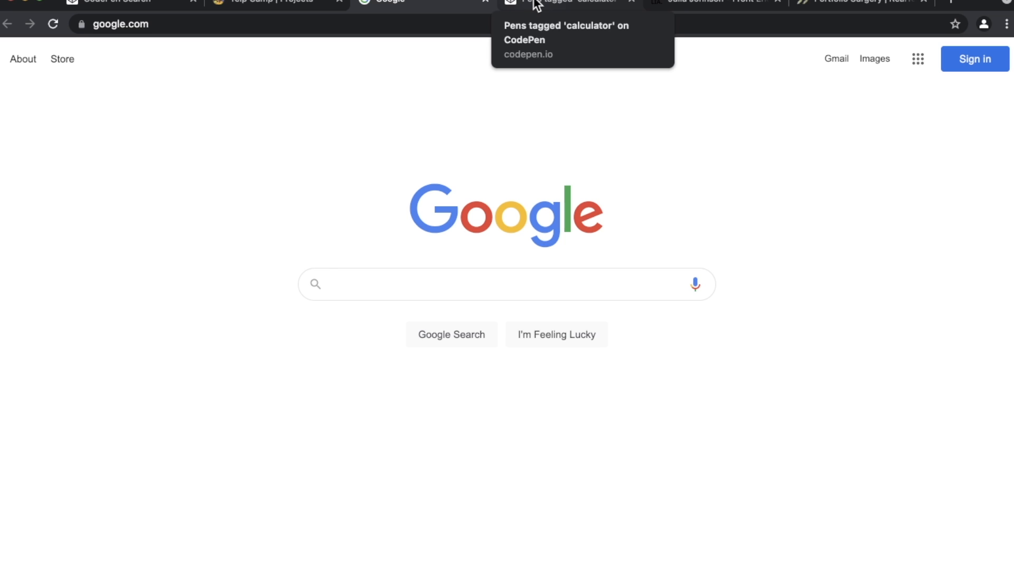
# Step: Scroll the 'Pens tagged calculator' results and open Diana's Simple Calculator pen
pyautogui.click(566, 2)
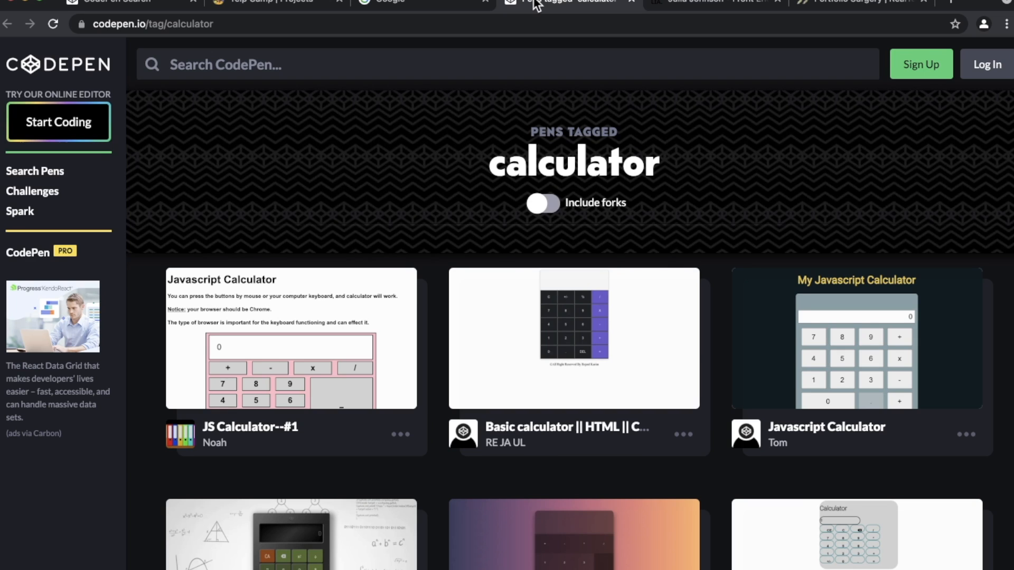
pyautogui.moveTo(413, 59)
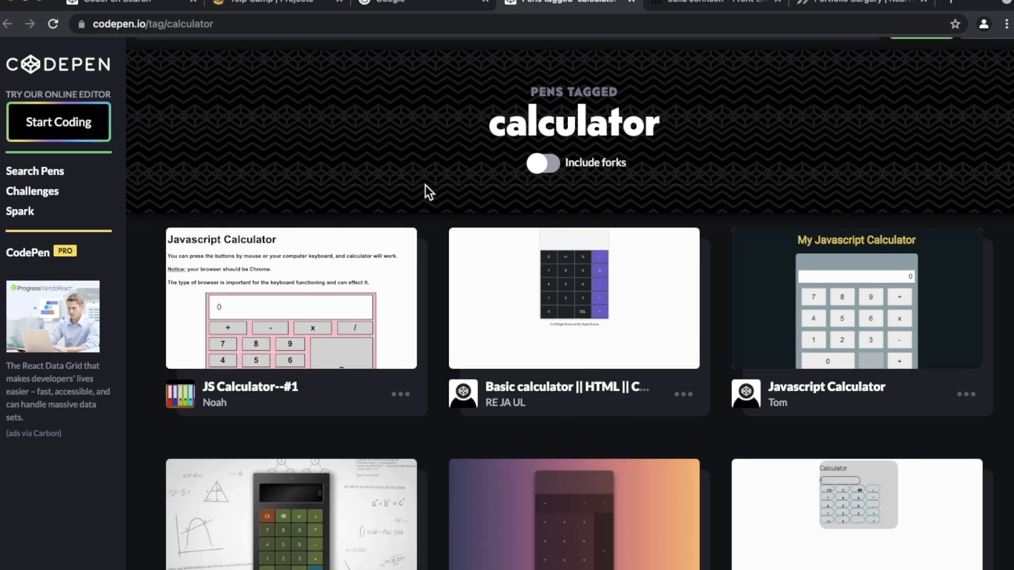
pyautogui.scroll(-3)
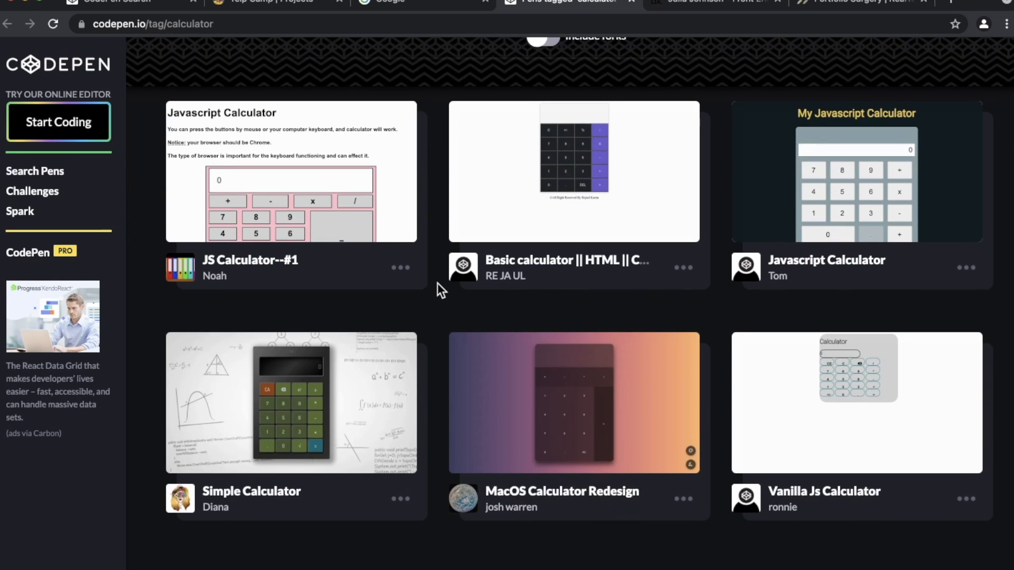
pyautogui.scroll(-3)
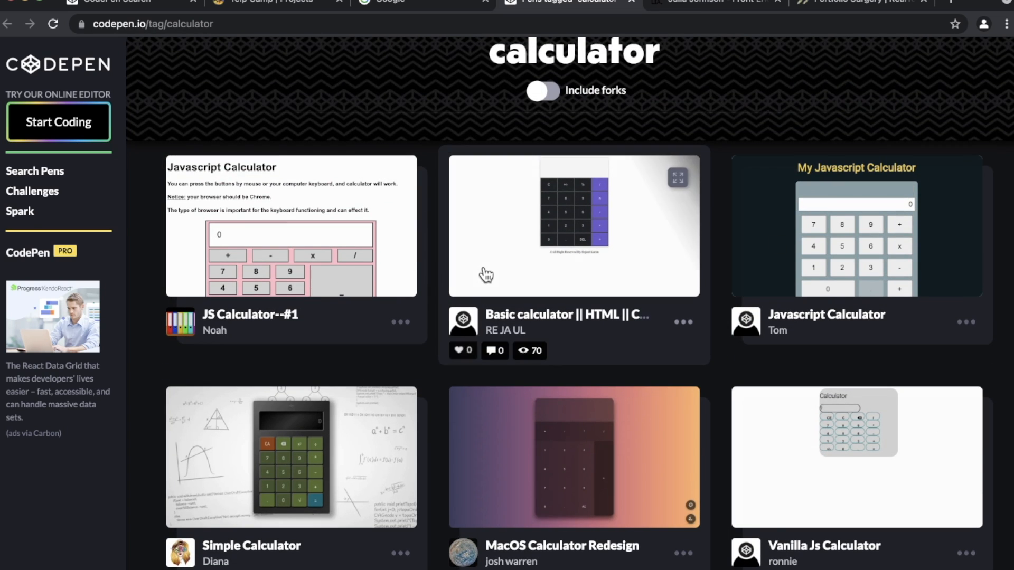
pyautogui.scroll(-3)
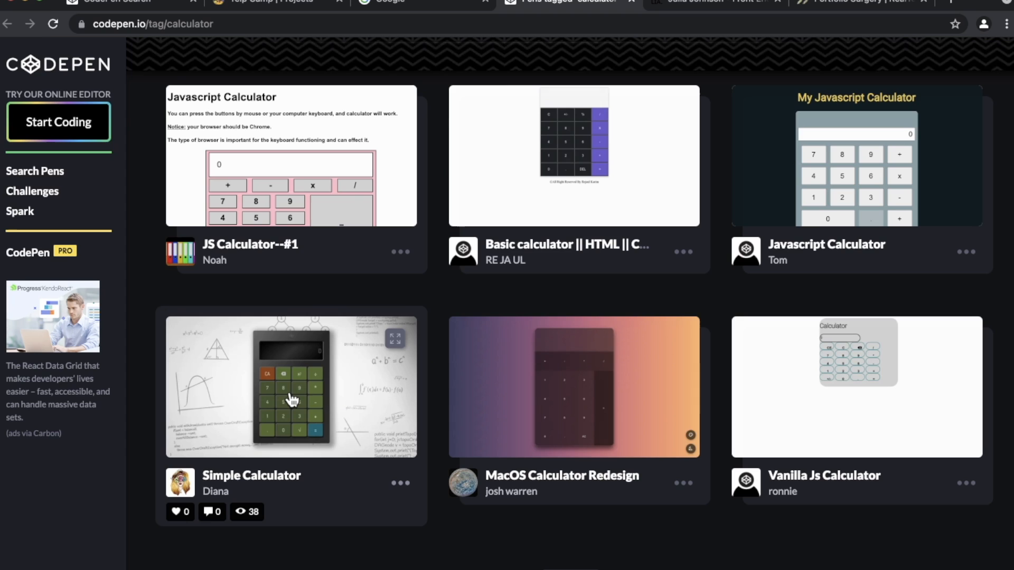
pyautogui.click(291, 388)
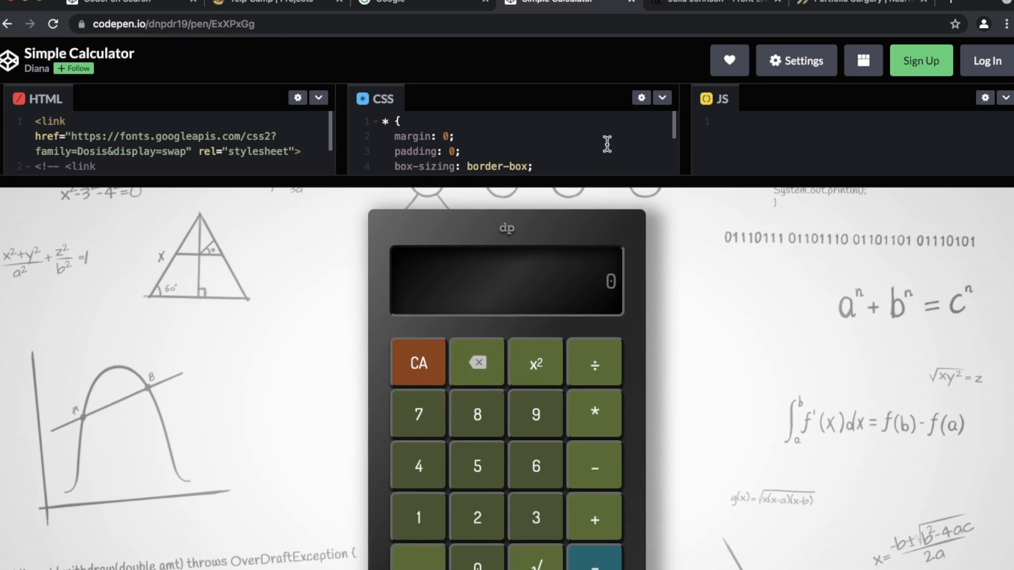
# Step: Click in the Simple Calculator pen page while reviewing it
pyautogui.click(536, 414)
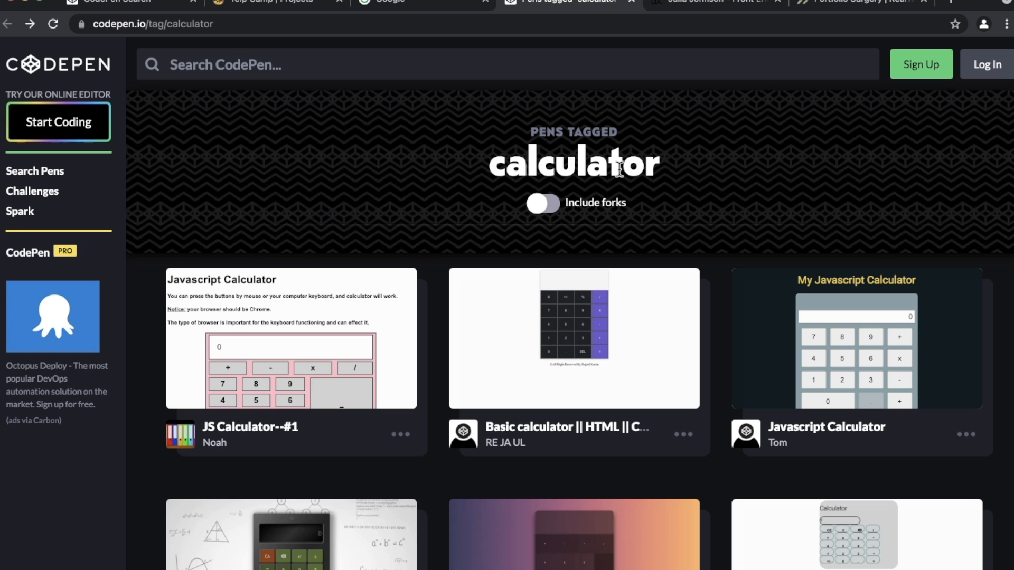
pyautogui.moveTo(488, 153)
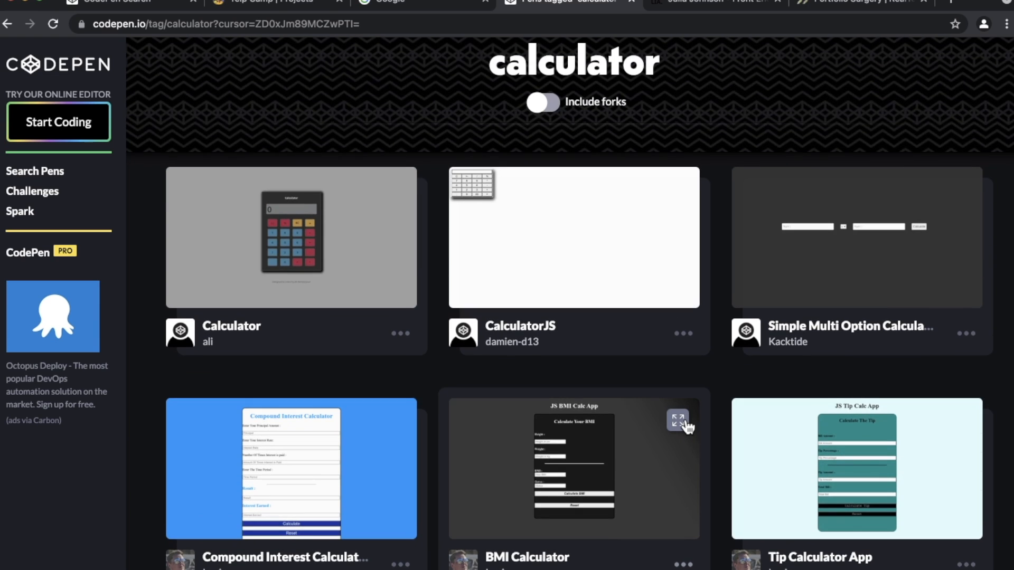
pyautogui.moveTo(678, 421)
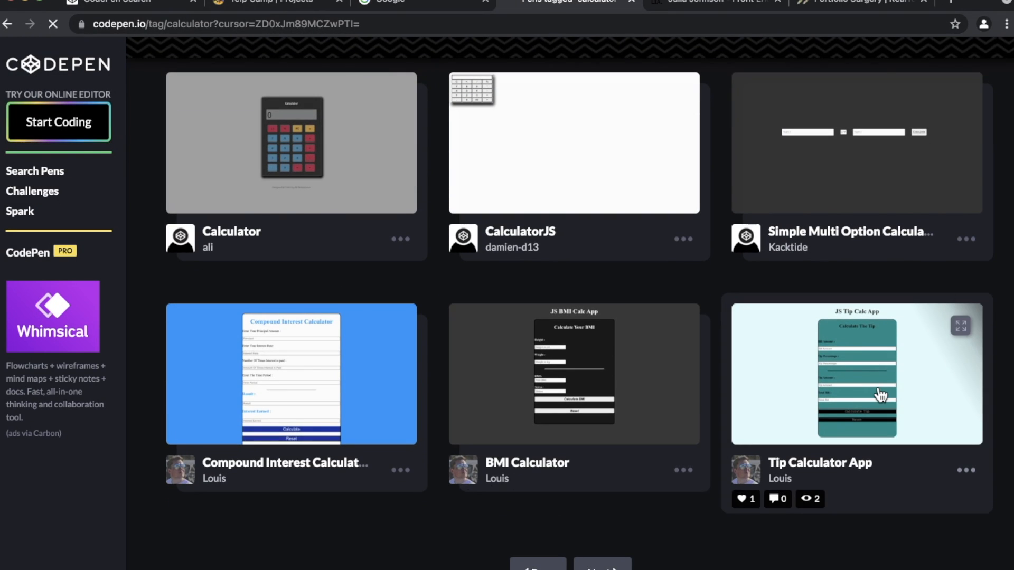
pyautogui.click(856, 375)
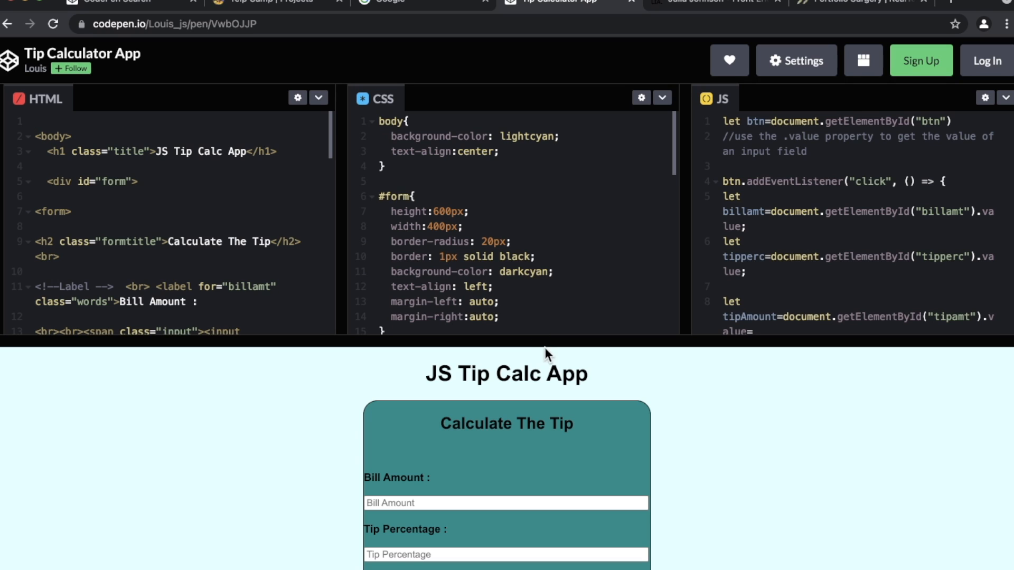
pyautogui.scroll(-3)
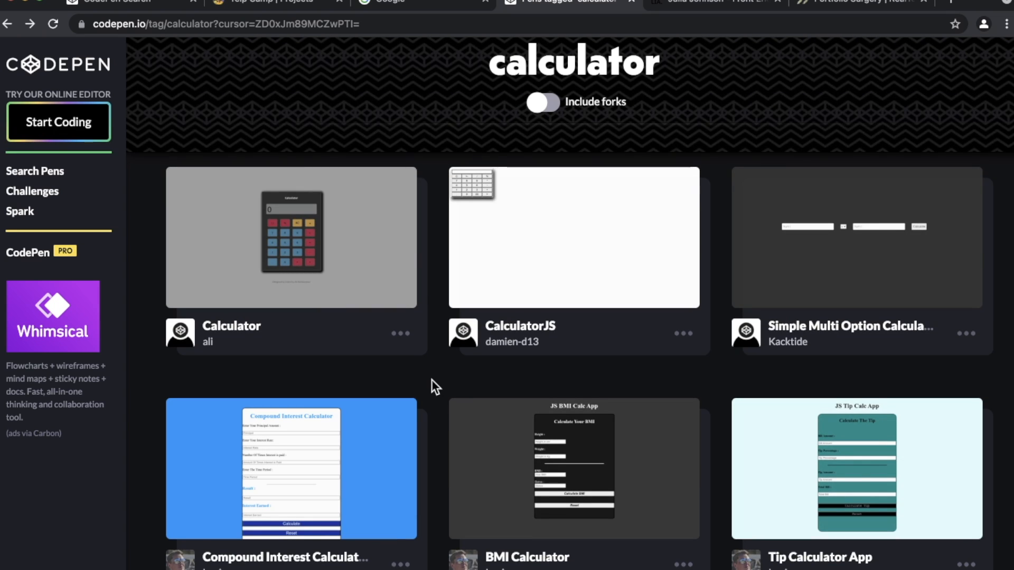
pyautogui.moveTo(332, 310)
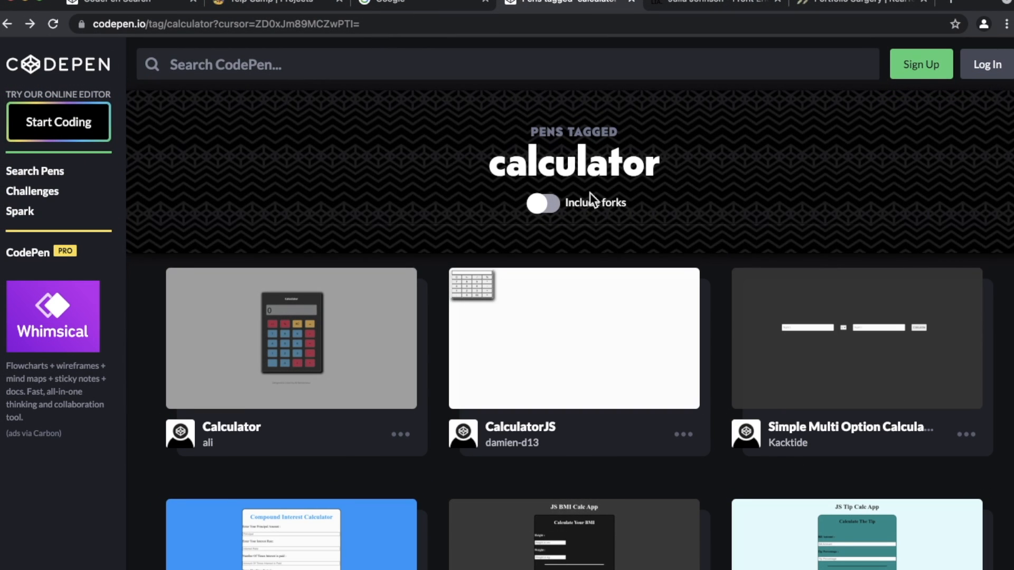
# Step: Open the juliacodes.com tab and scroll through its project cards
pyautogui.click(711, 2)
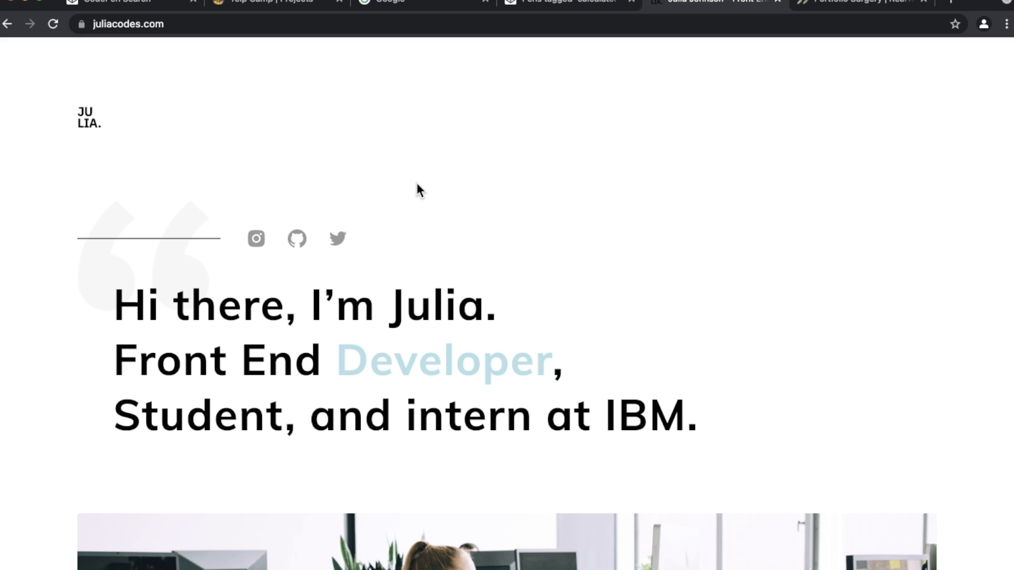
pyautogui.moveTo(576, 284)
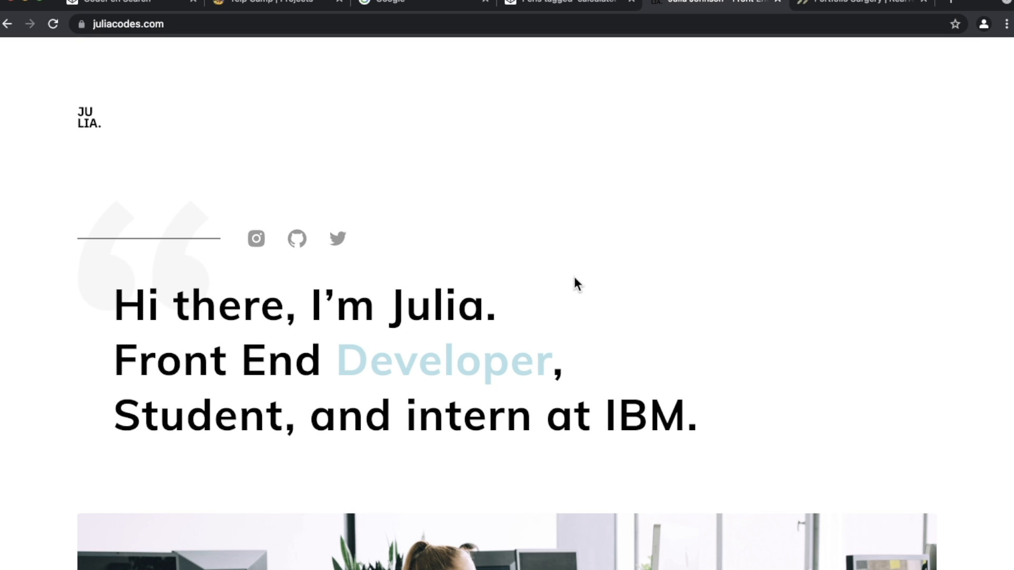
pyautogui.scroll(-3)
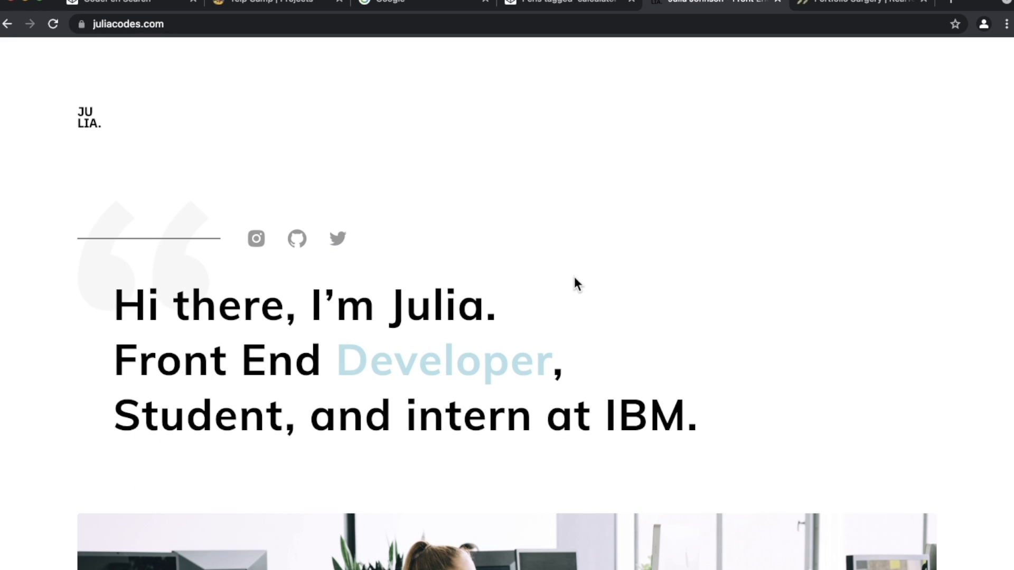
pyautogui.scroll(-3)
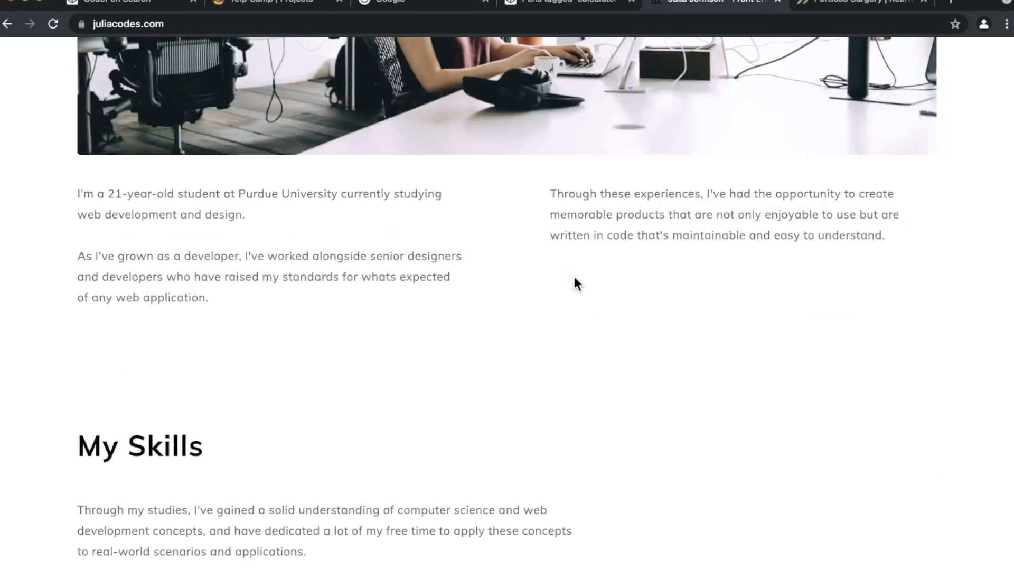
pyautogui.scroll(3)
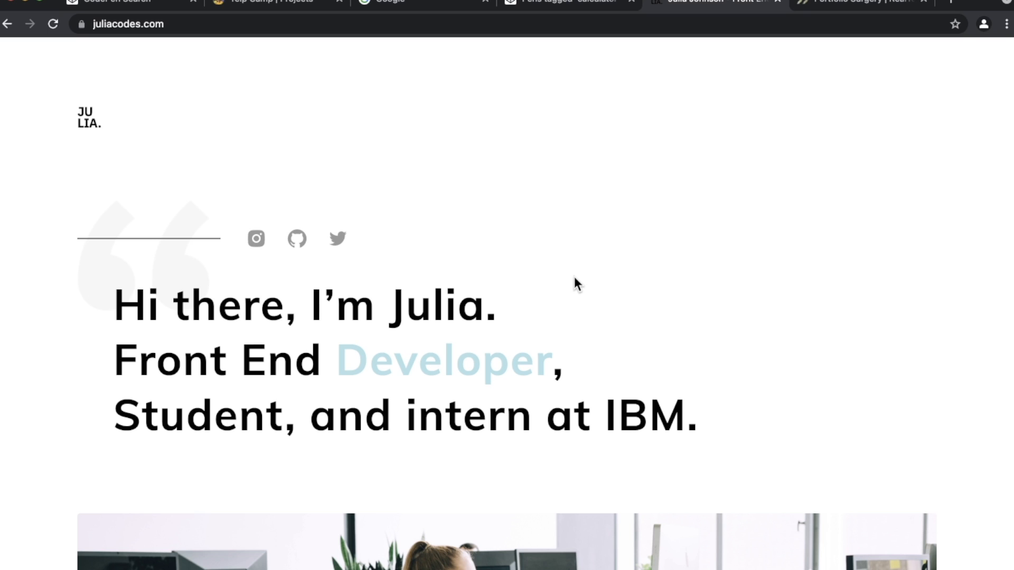
# Step: Scroll down the portfolio through the contact section and on to My Skills
pyautogui.scroll(-3)
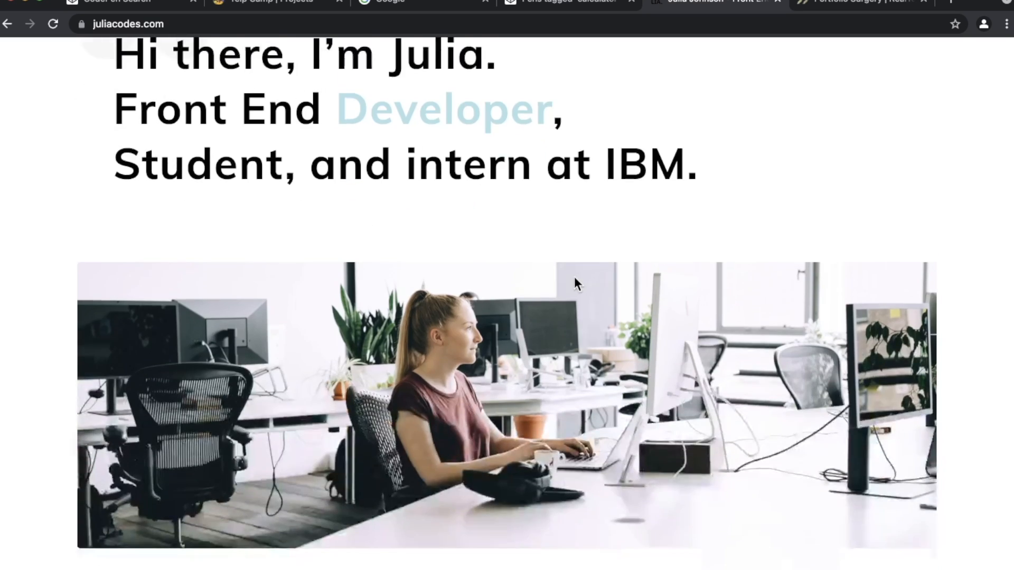
pyautogui.scroll(-3)
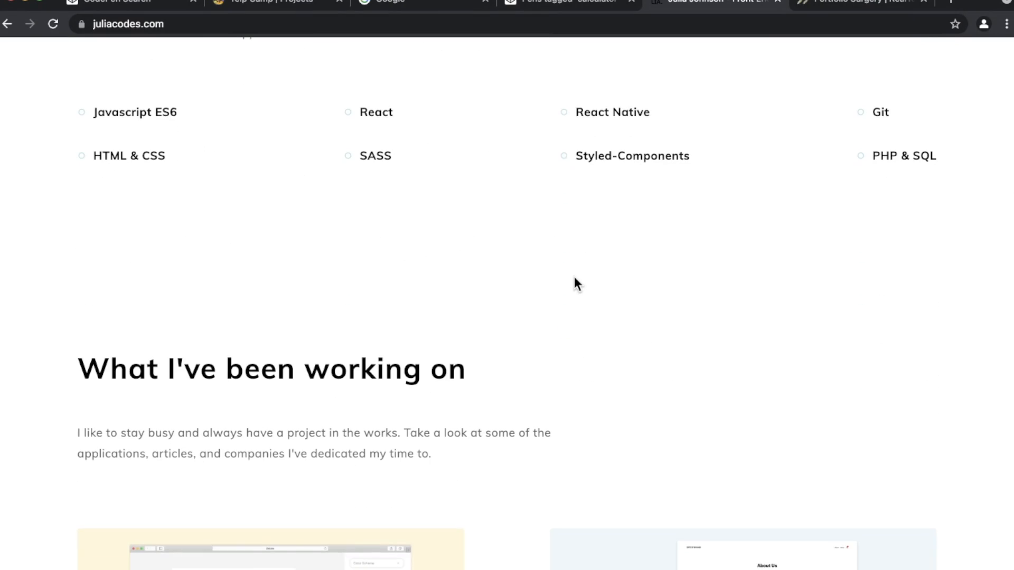
pyautogui.scroll(-3)
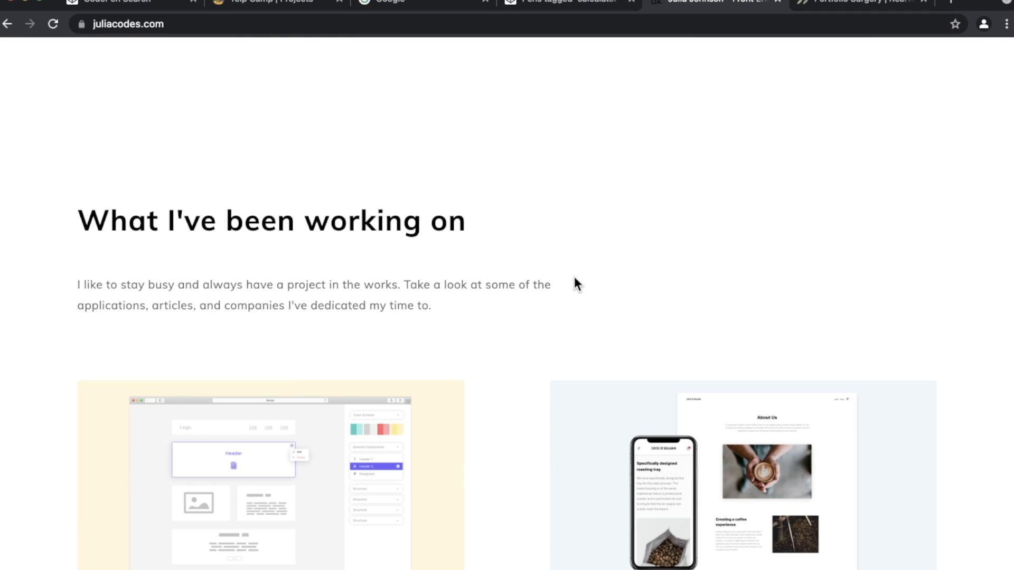
pyautogui.scroll(-3)
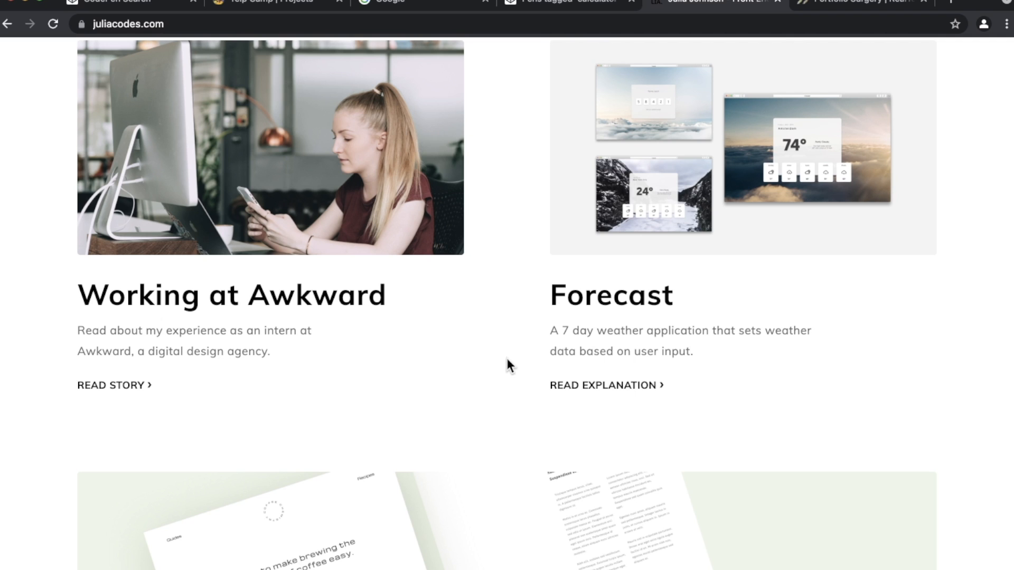
pyautogui.scroll(-3)
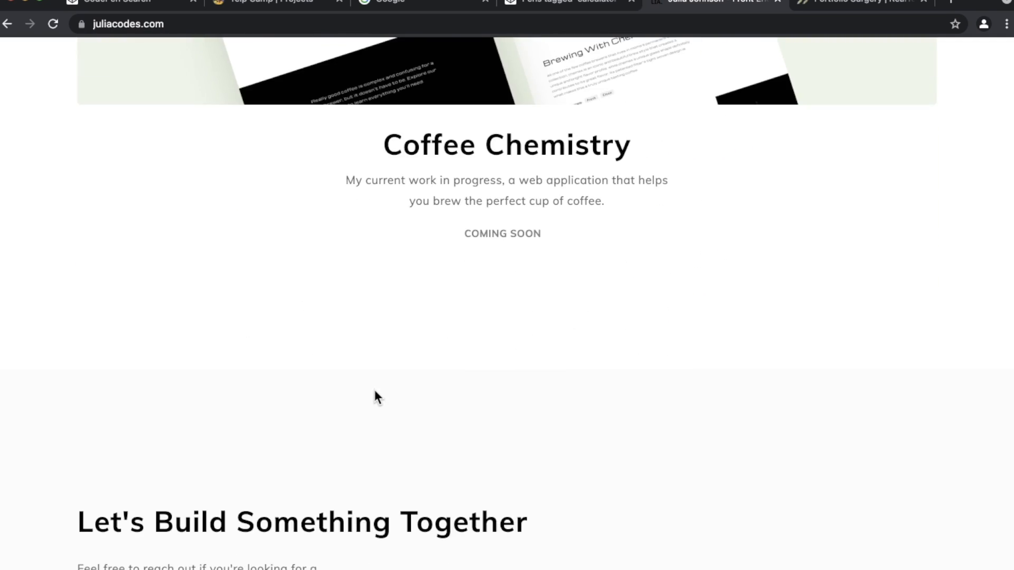
pyautogui.scroll(-3)
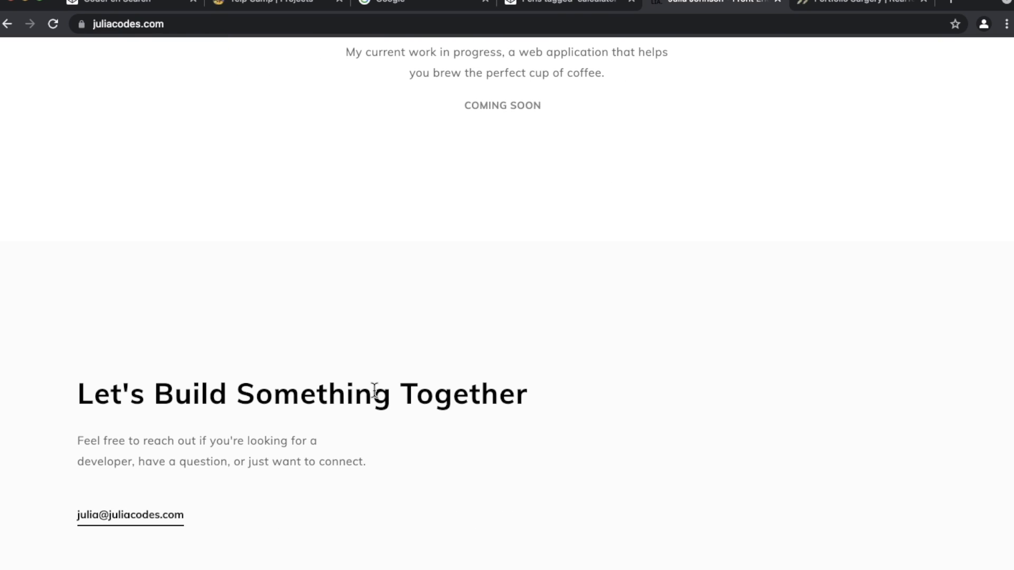
pyautogui.scroll(3)
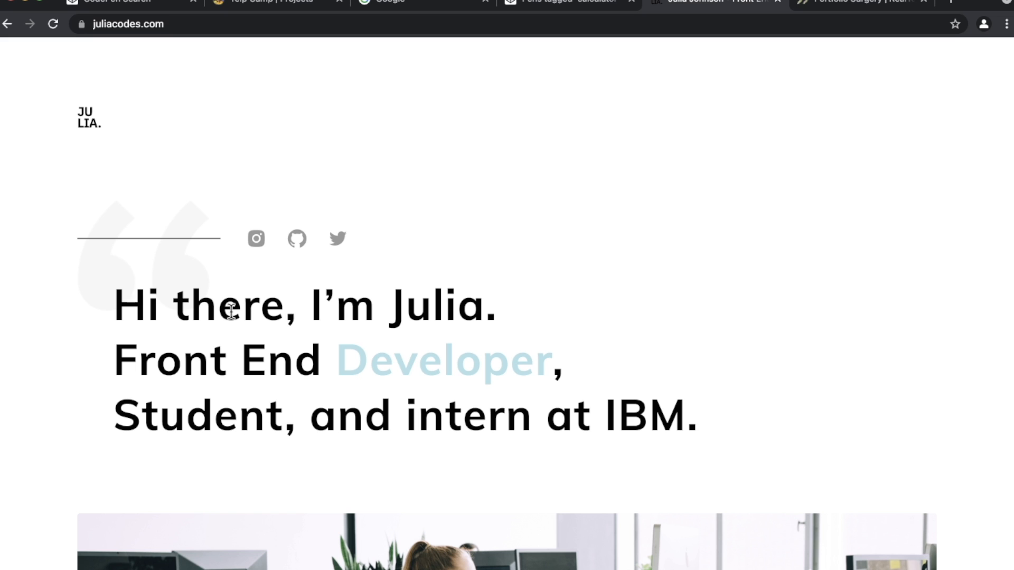
pyautogui.scroll(-3)
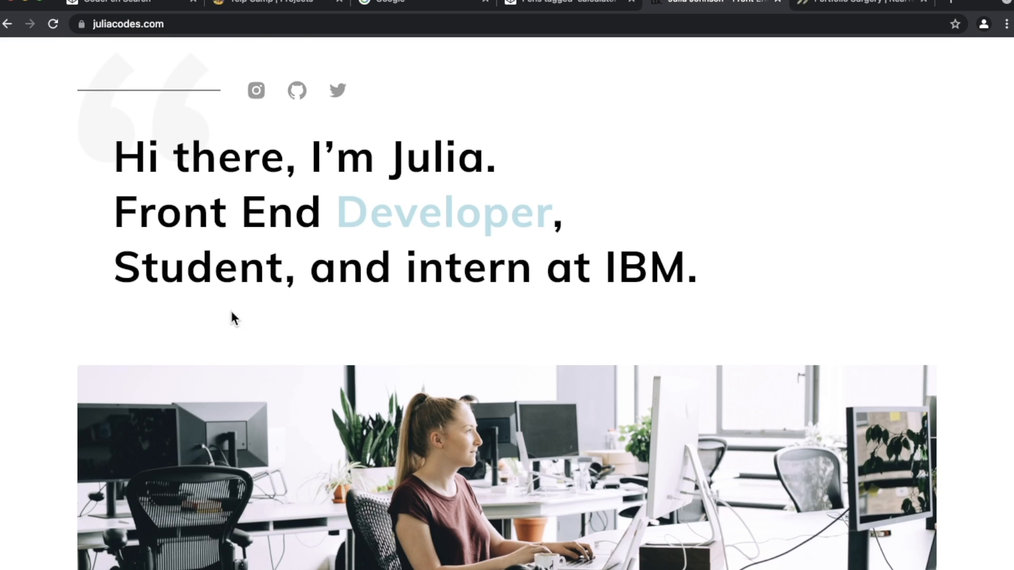
pyautogui.scroll(-3)
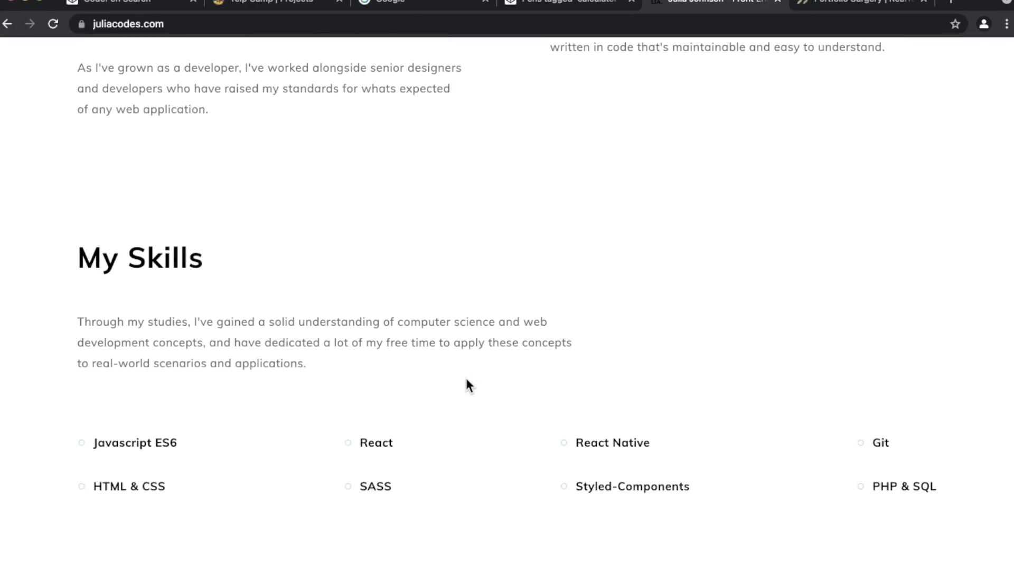
# Step: Scroll past the Decore and Coffee By Benjamin cards, My Skills and the Purdue about section
pyautogui.scroll(-3)
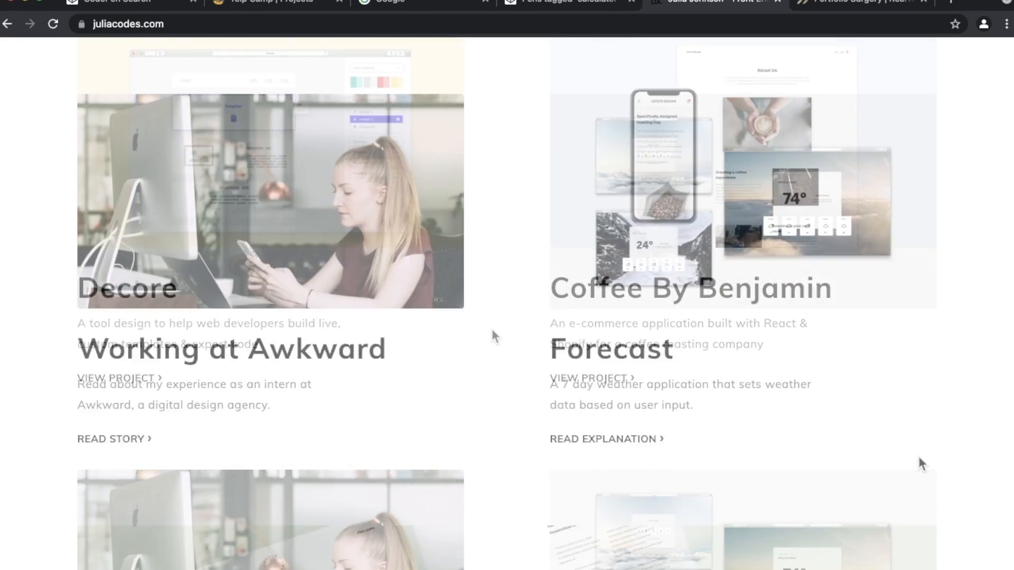
pyautogui.scroll(-3)
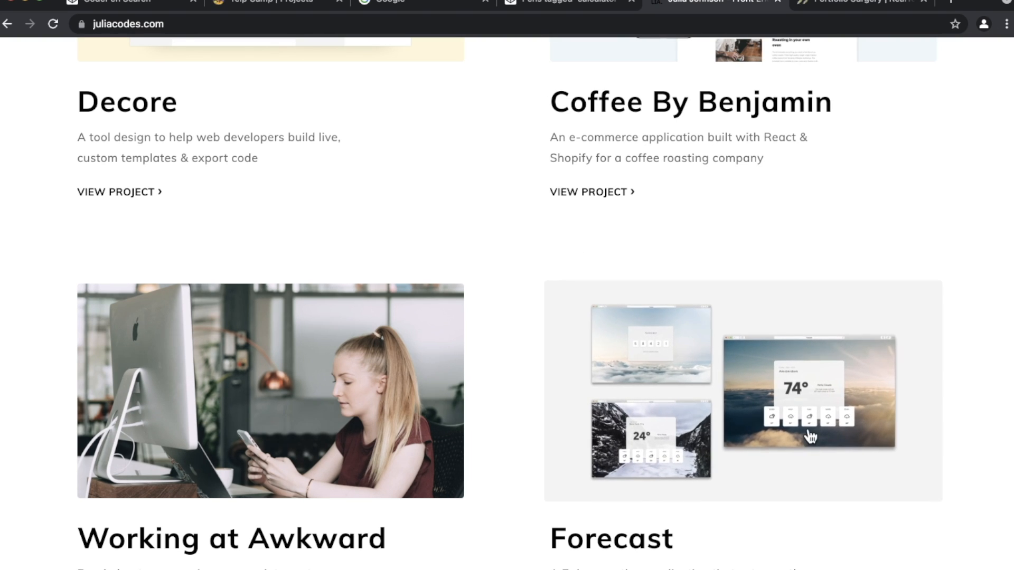
pyautogui.scroll(-3)
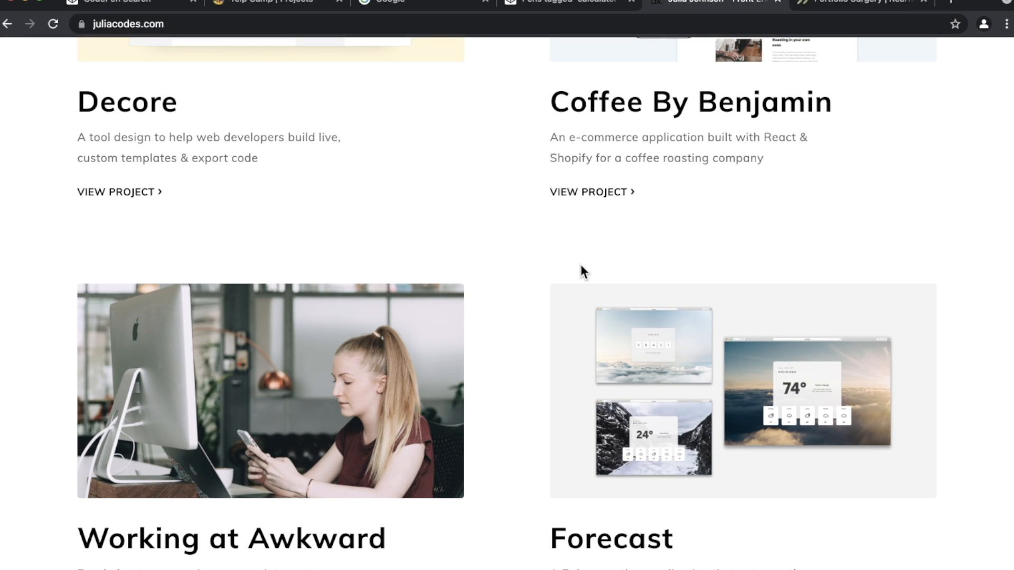
pyautogui.moveTo(531, 283)
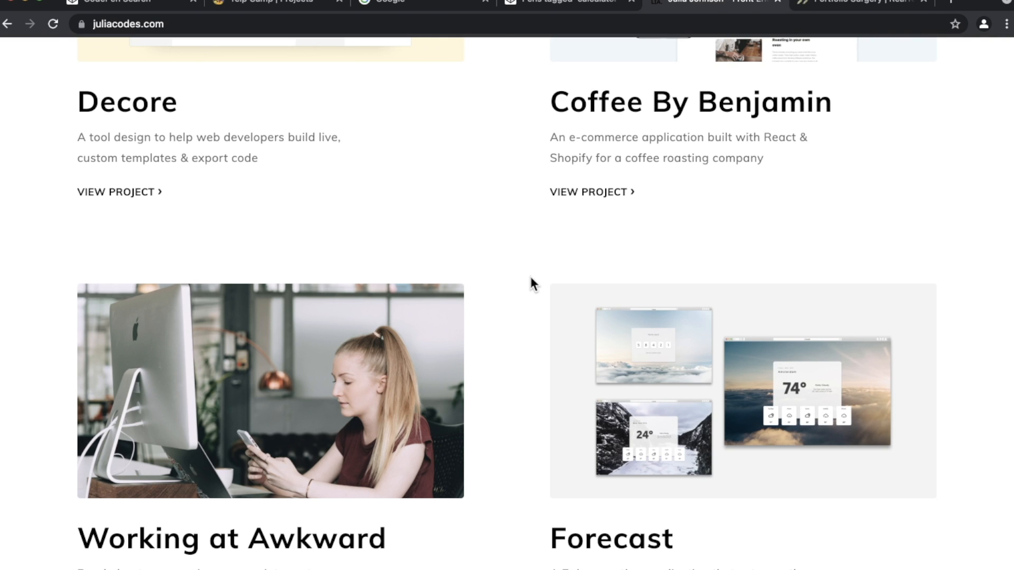
pyautogui.scroll(-3)
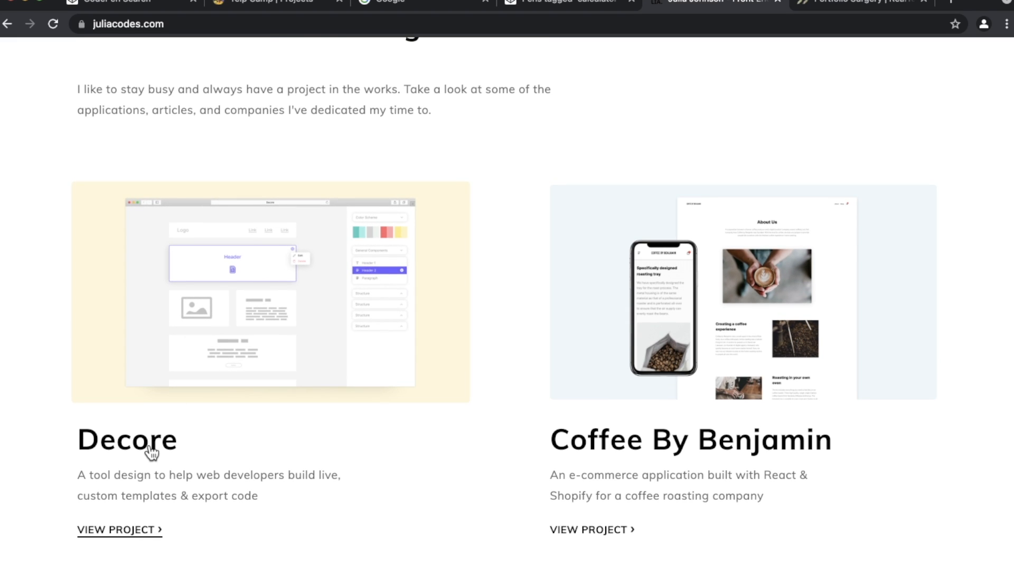
pyautogui.moveTo(418, 507)
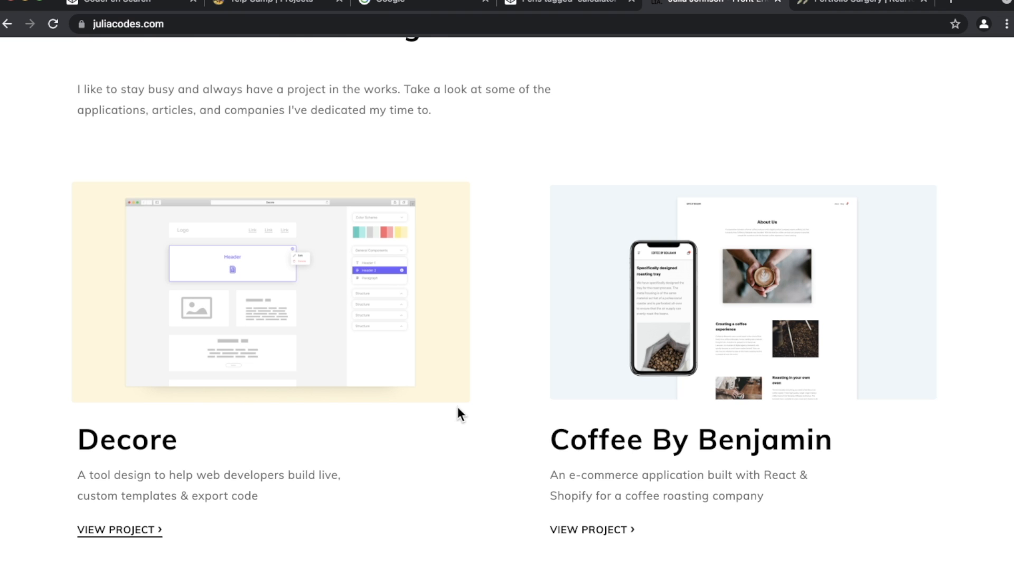
pyautogui.scroll(-3)
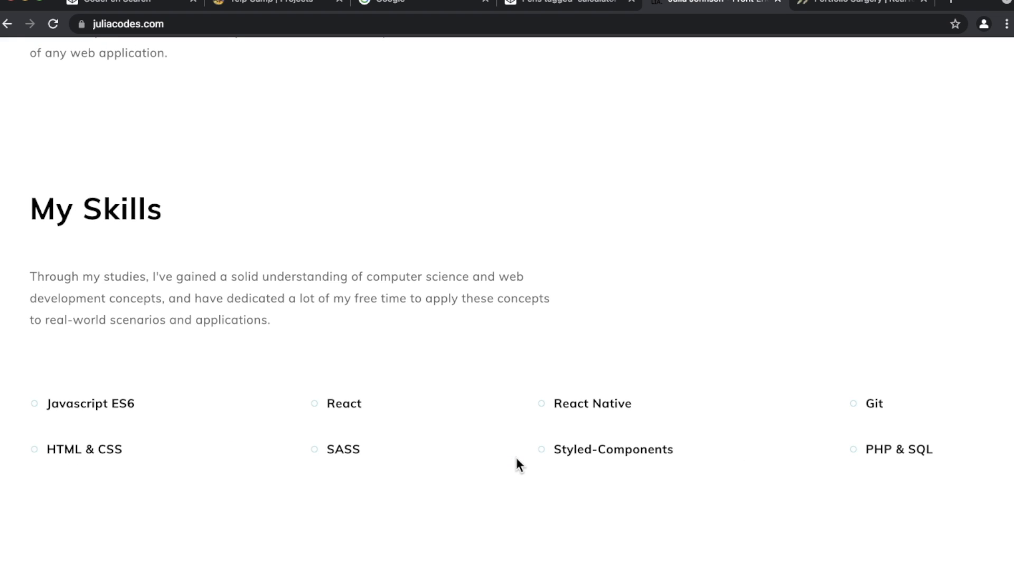
pyautogui.moveTo(84, 292)
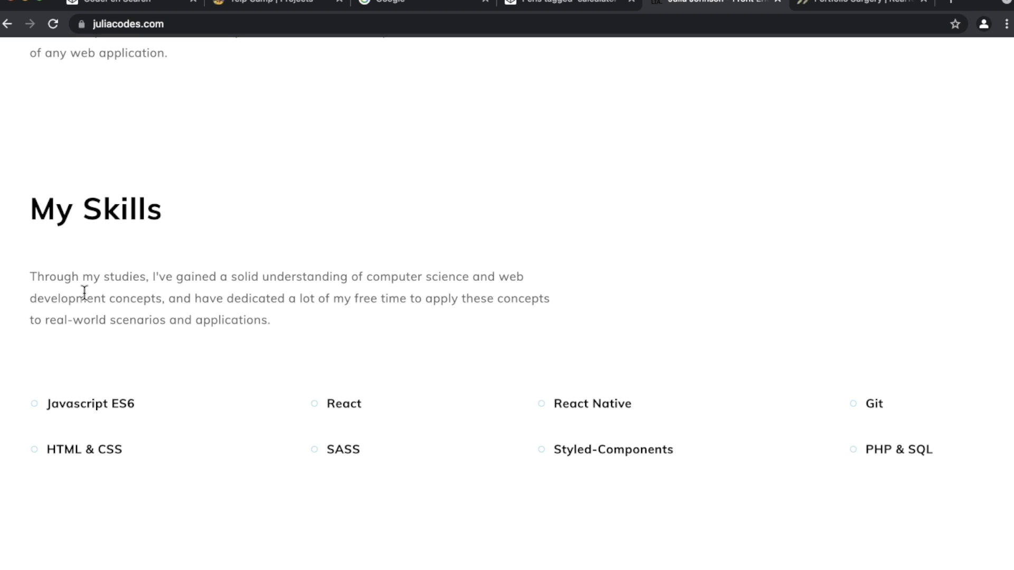
pyautogui.moveTo(47, 292)
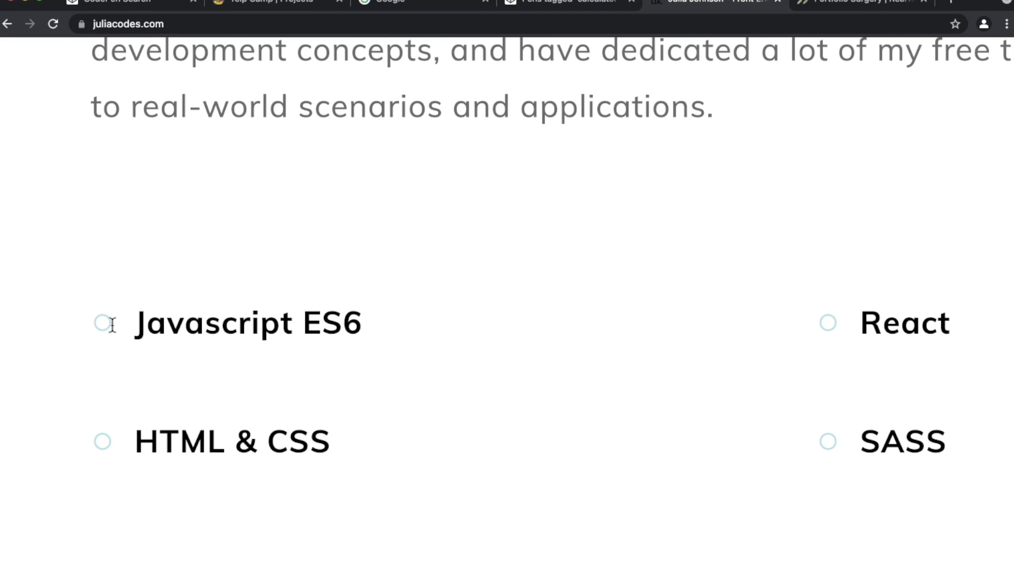
pyautogui.moveTo(173, 320)
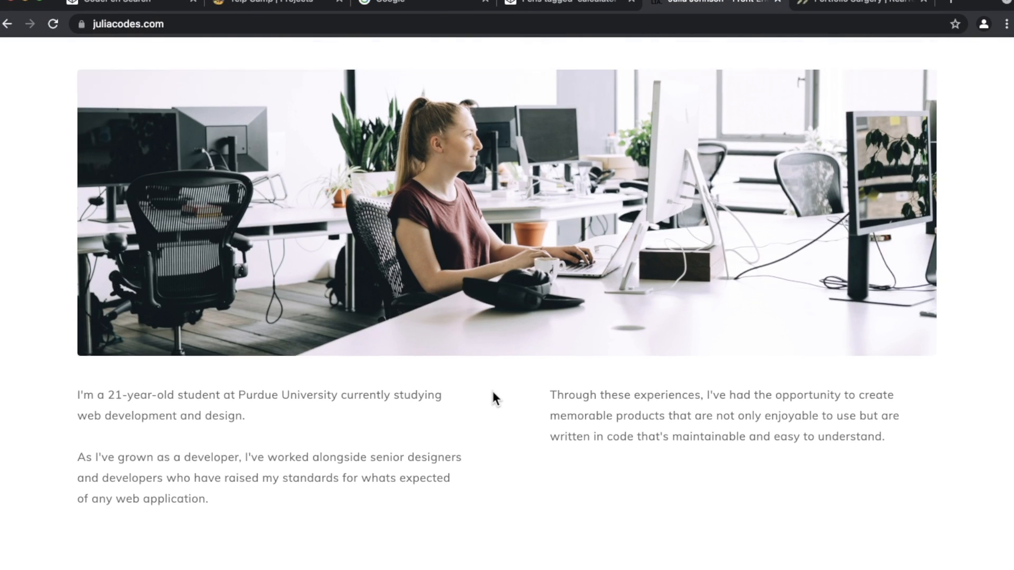
pyautogui.scroll(3)
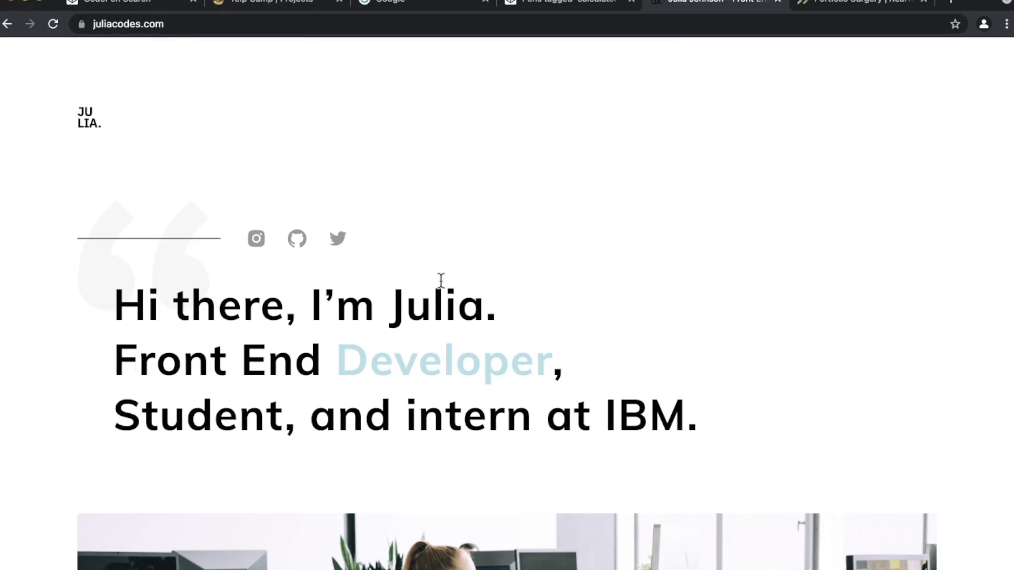
# Step: Cycle through the CodePen, Google, calculator pens and juliacodes.com tabs, ending on Portfolio Surgery
pyautogui.click(113, 2)
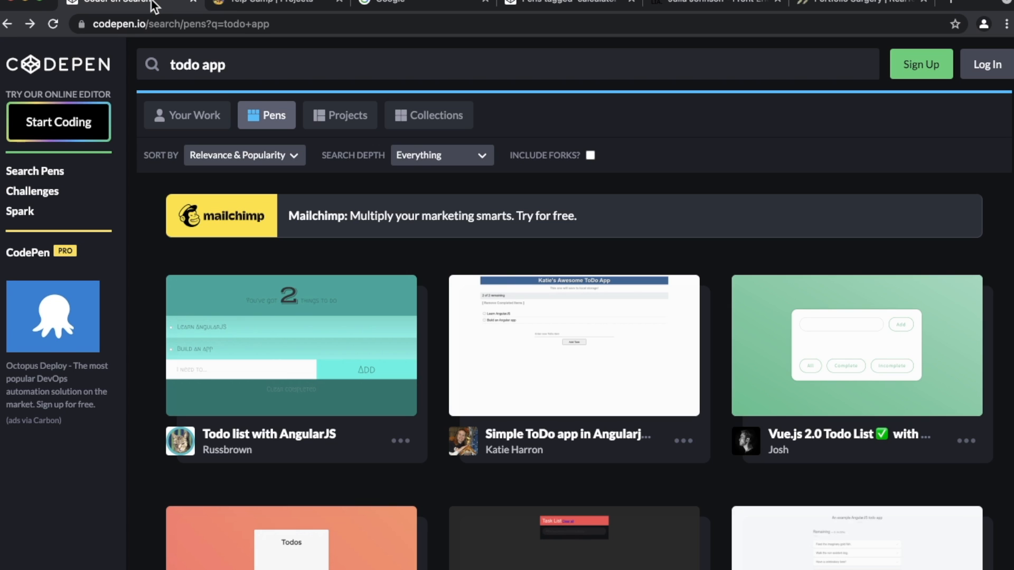
pyautogui.click(265, 1)
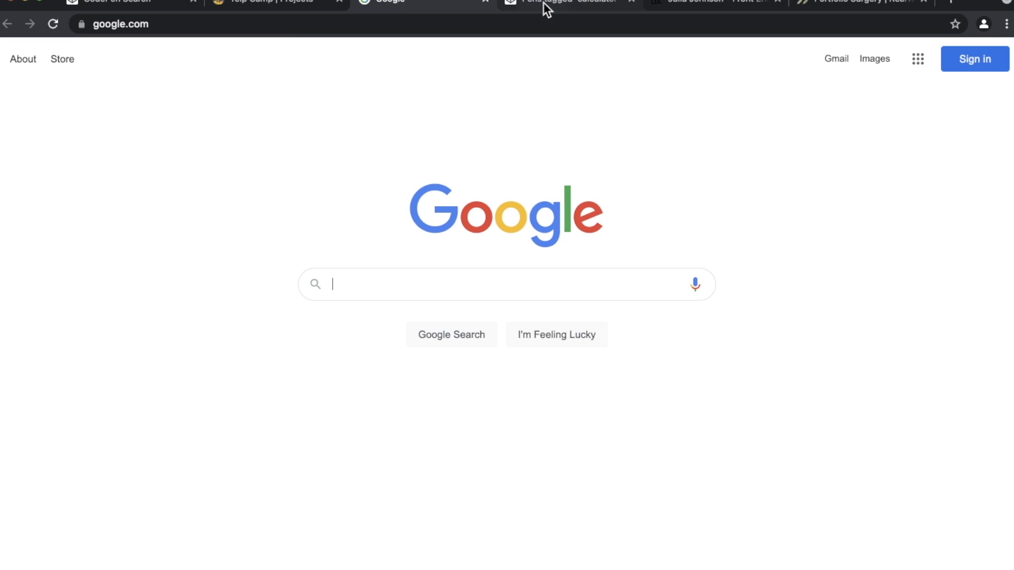
pyautogui.click(569, 2)
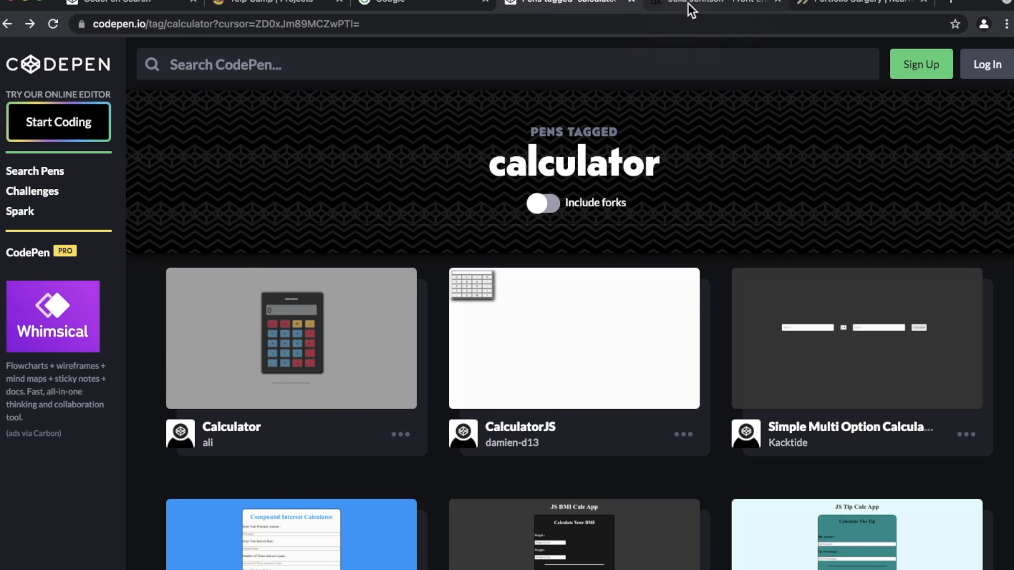
pyautogui.click(711, 1)
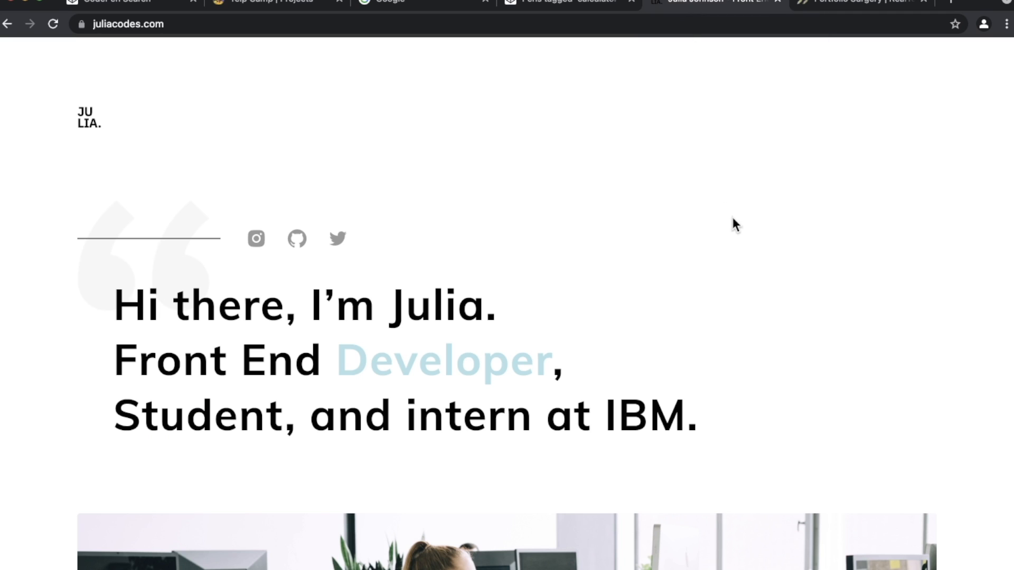
pyautogui.moveTo(842, 289)
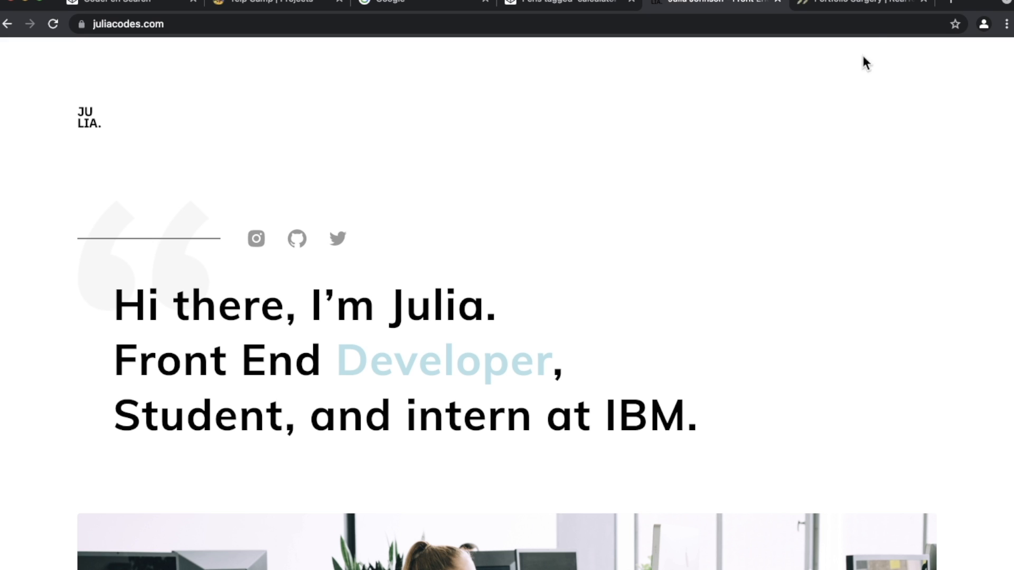
pyautogui.click(860, 2)
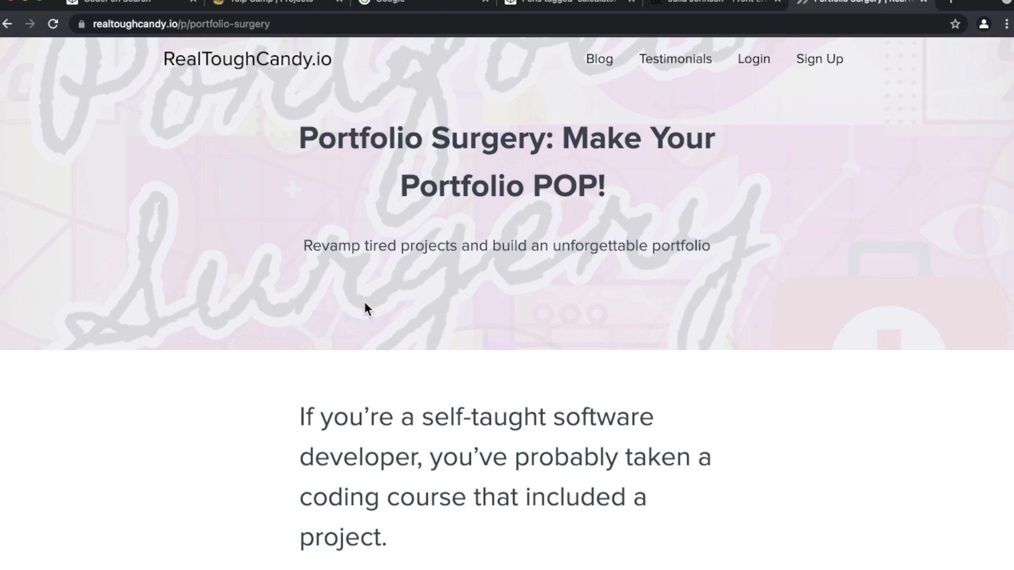